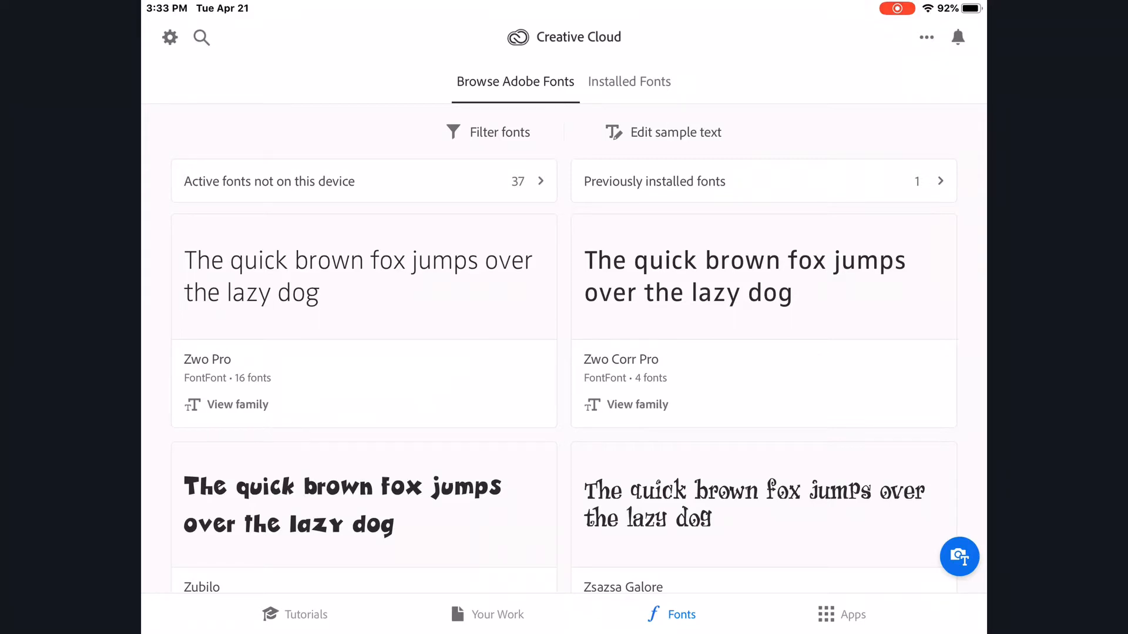
# Browse the tutorials, files and apps sections, then return to Adobe Fonts
pyautogui.click(305, 615)
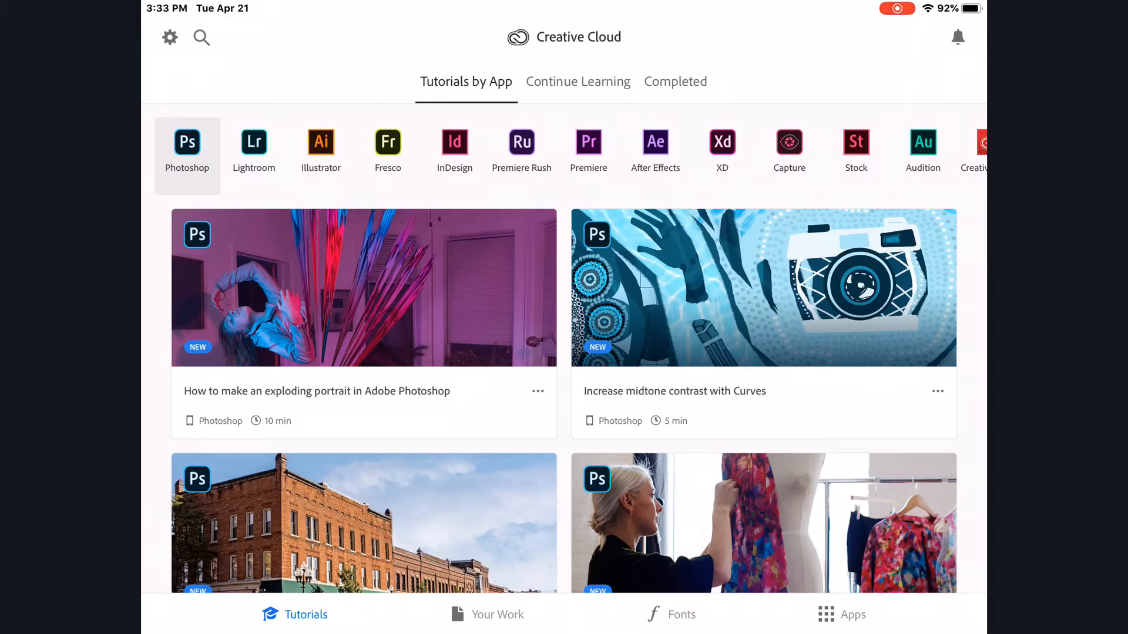
pyautogui.click(497, 614)
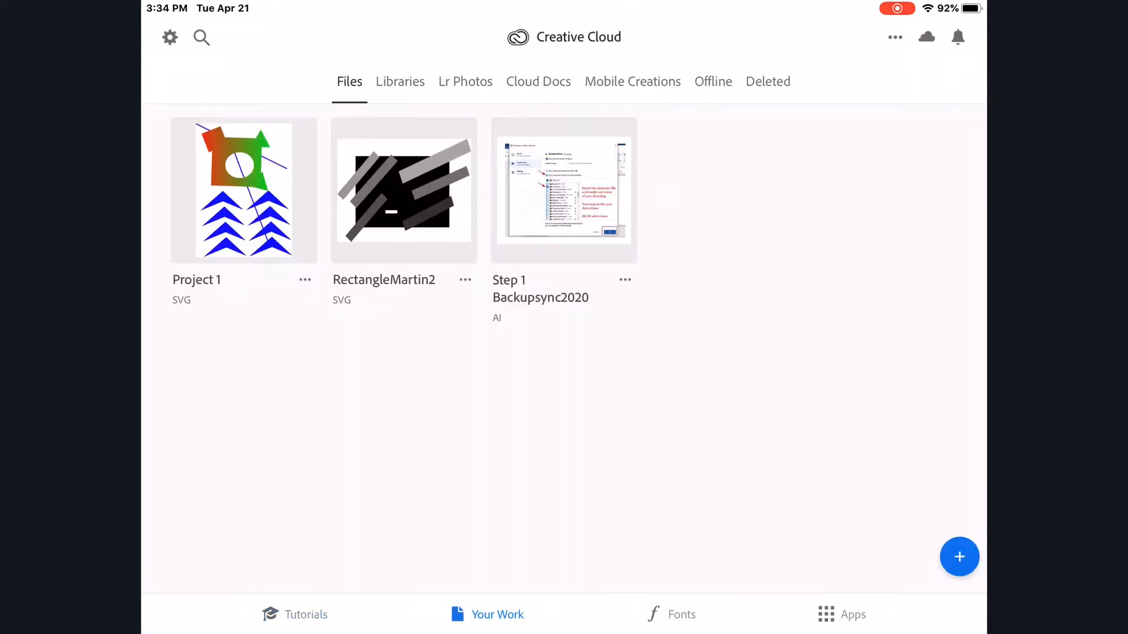
pyautogui.click(680, 614)
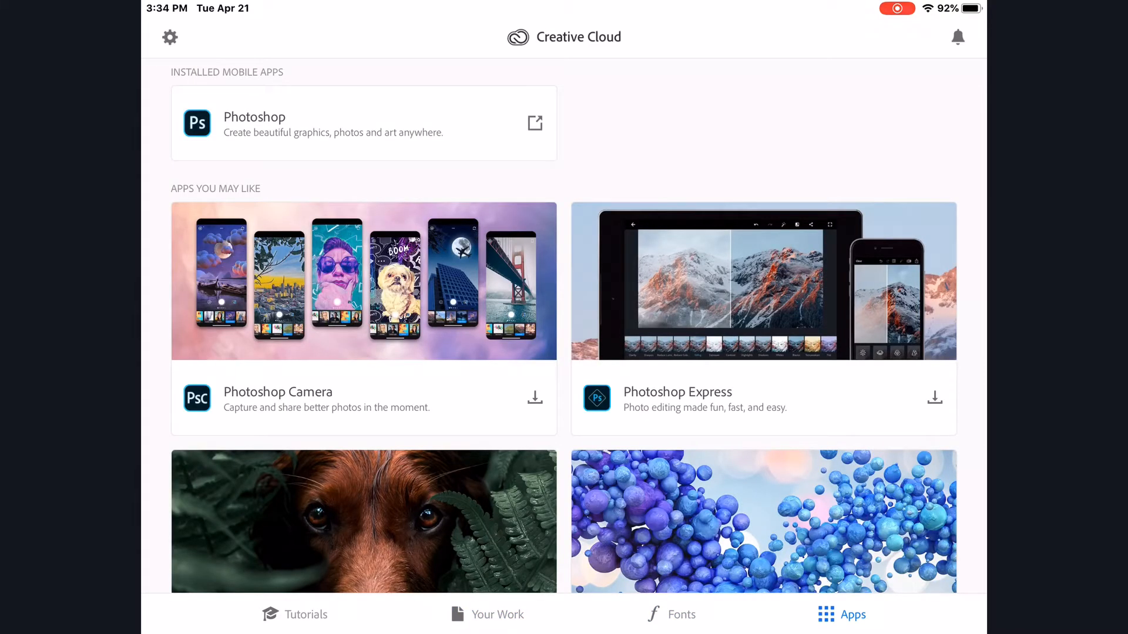
pyautogui.click(671, 613)
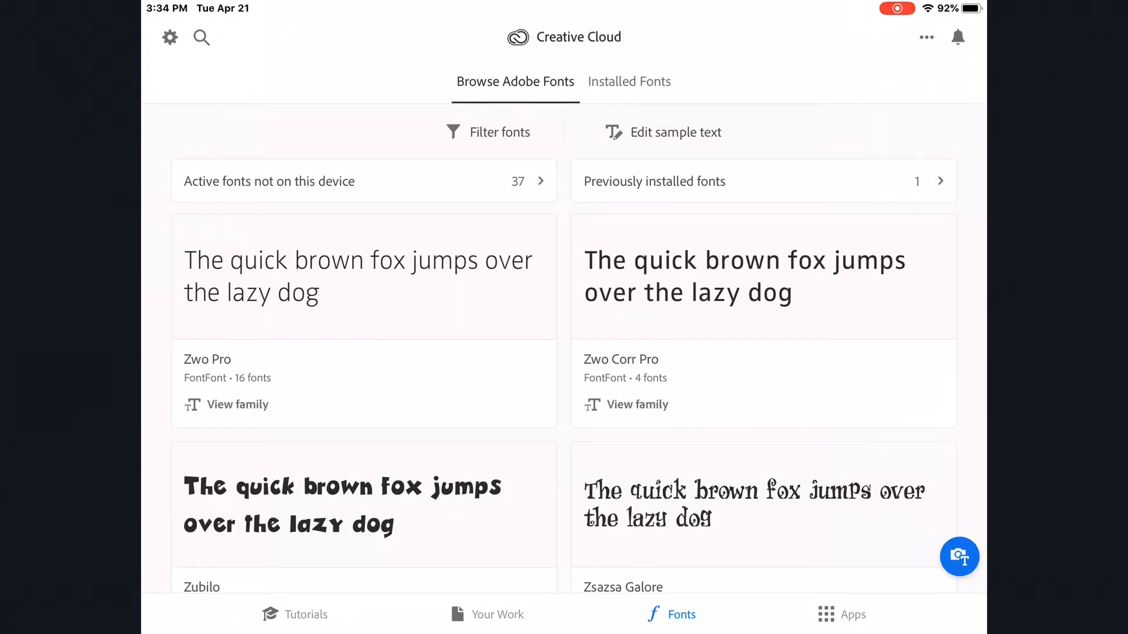
# Filter the font catalogue to Sans Serif classification with the narrowest width
pyautogui.click(497, 132)
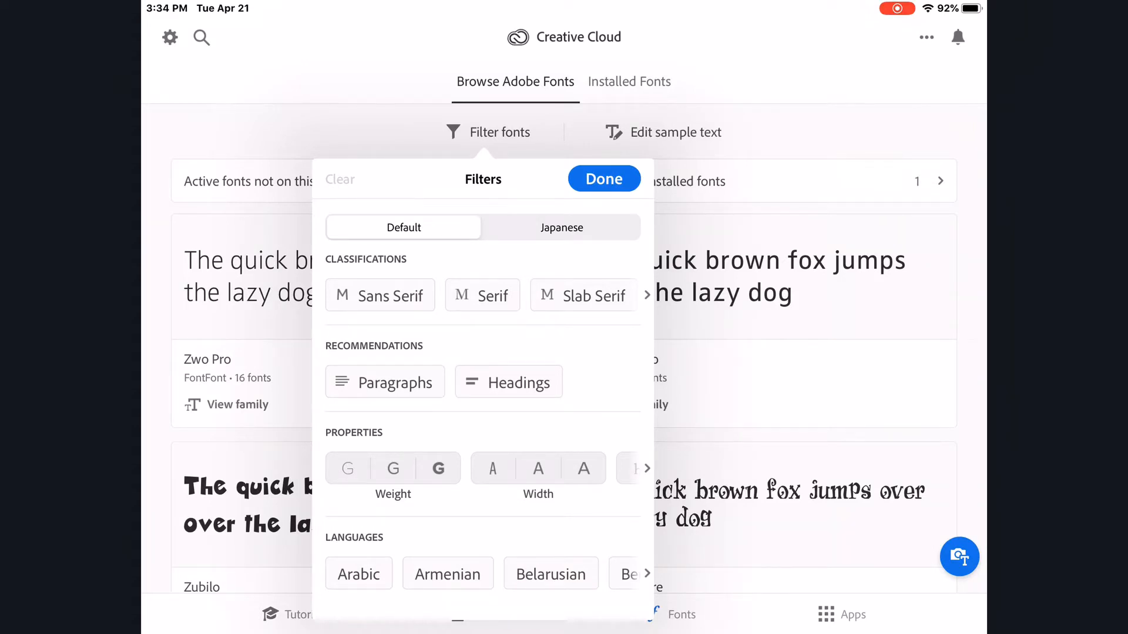
pyautogui.click(380, 296)
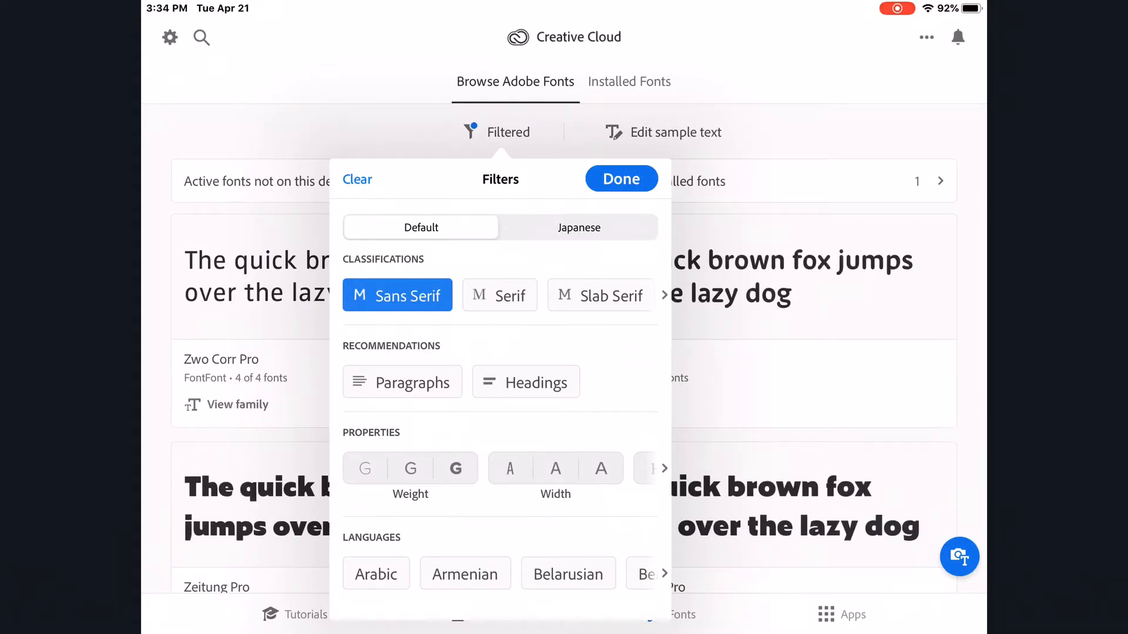
pyautogui.click(509, 469)
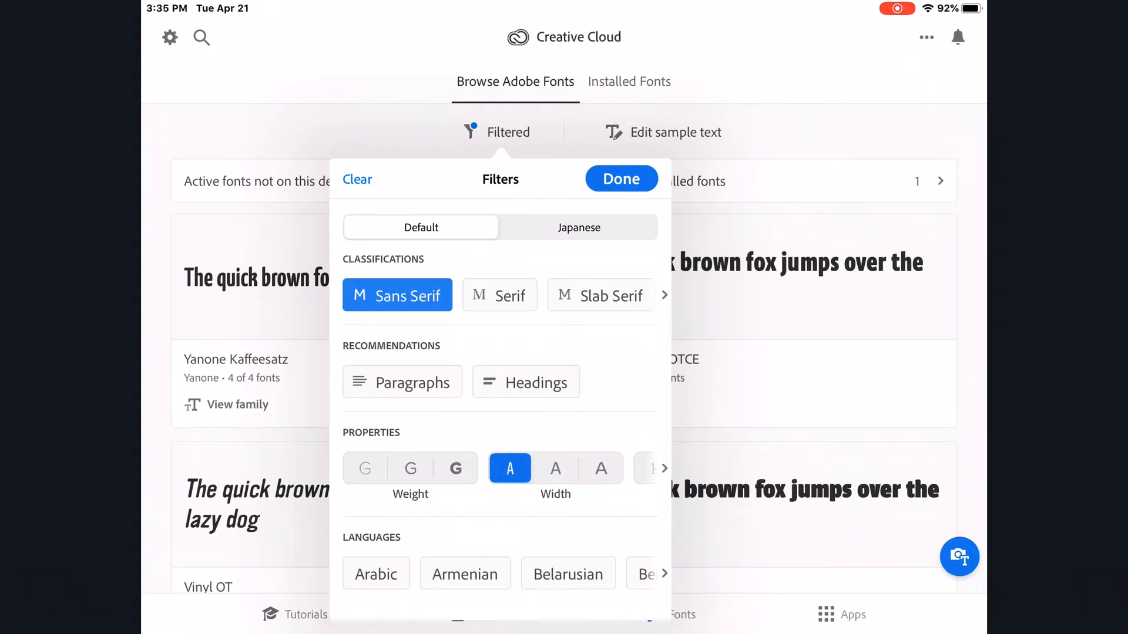
pyautogui.click(620, 178)
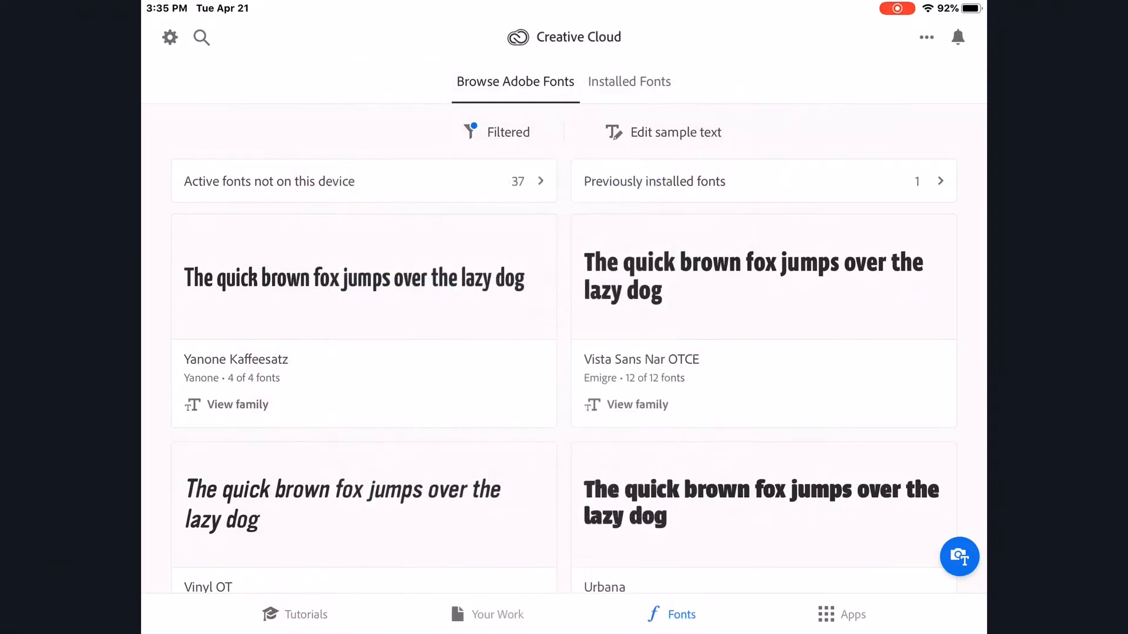
# Scroll down the filtered font cards past Parisine and PT Sans toward Origin Super Condensed
pyautogui.scroll(-3)
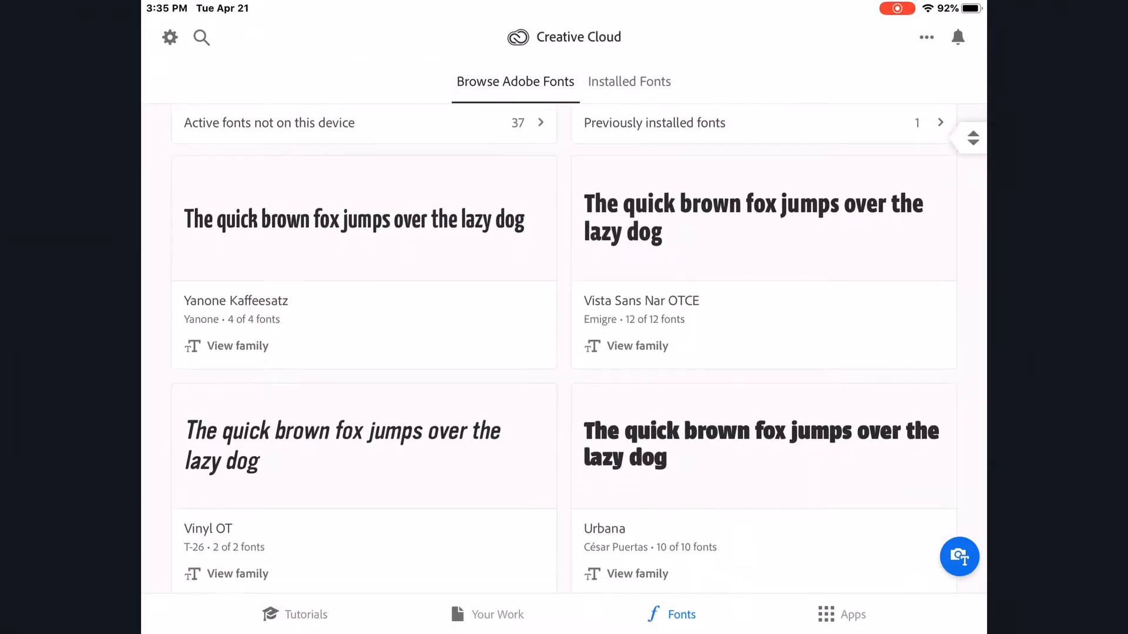
pyautogui.scroll(-3)
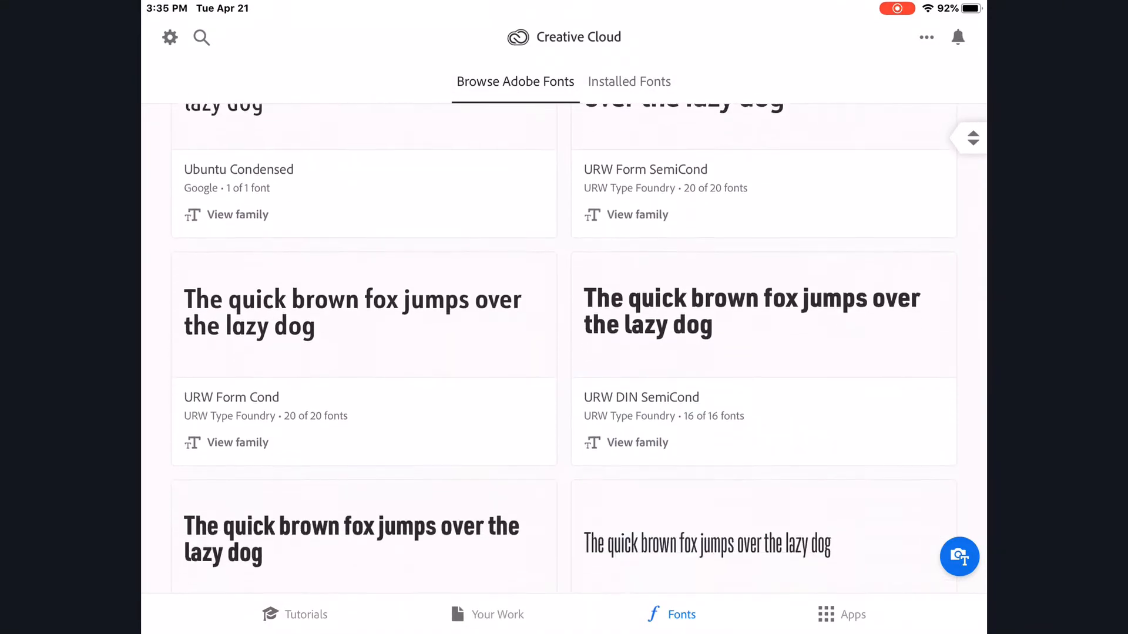
pyautogui.scroll(-3)
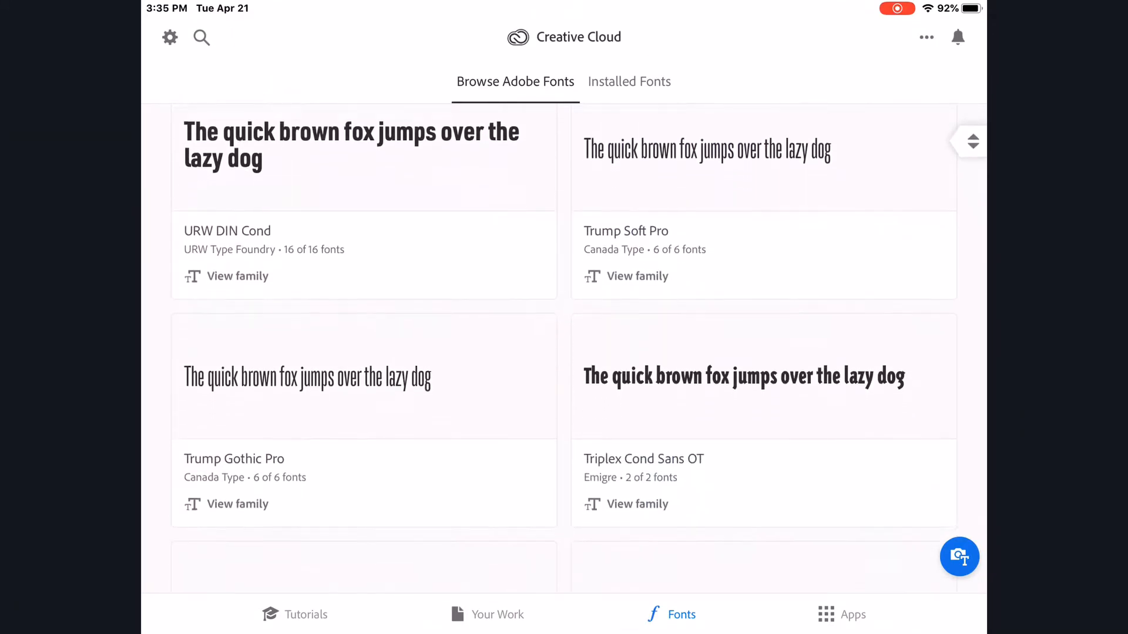
pyautogui.scroll(-3)
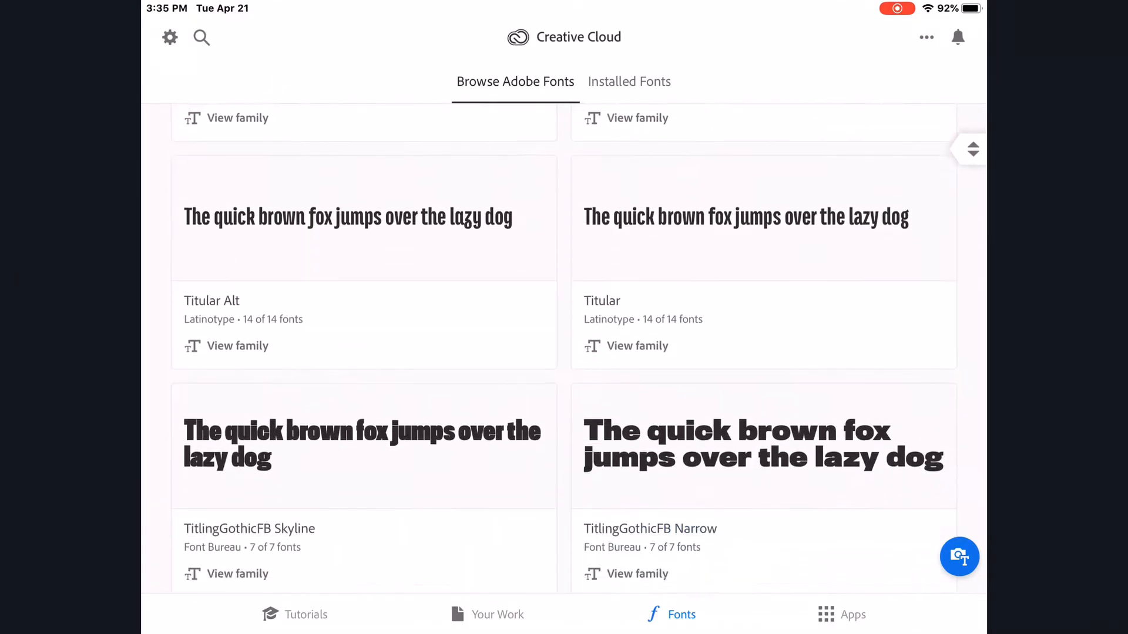
pyautogui.scroll(-3)
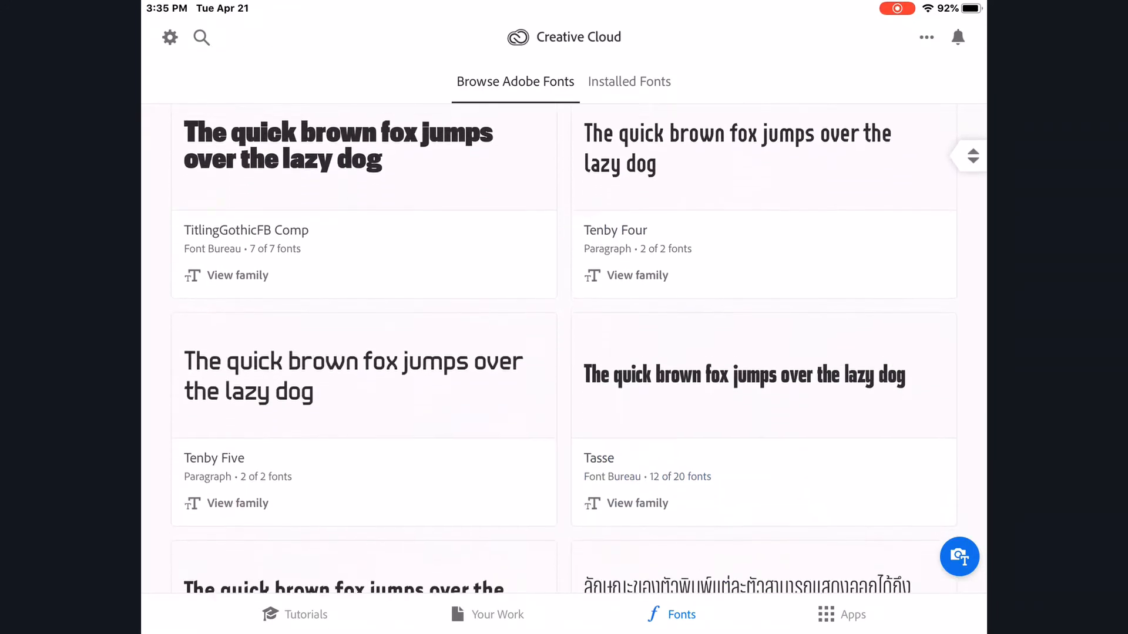
pyautogui.scroll(-3)
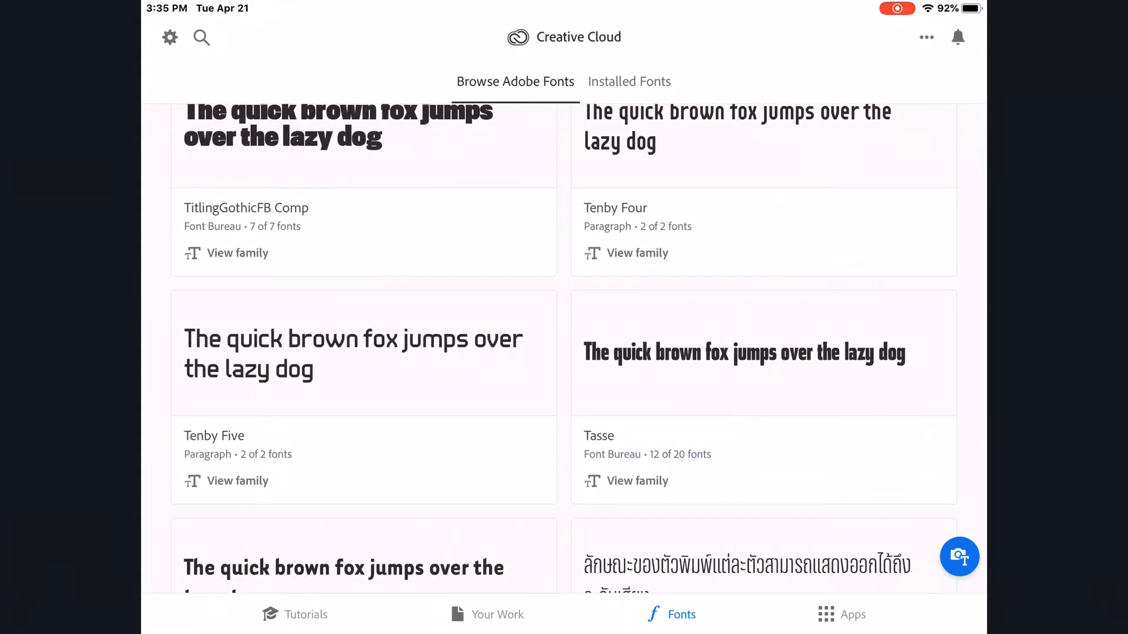
pyautogui.scroll(-3)
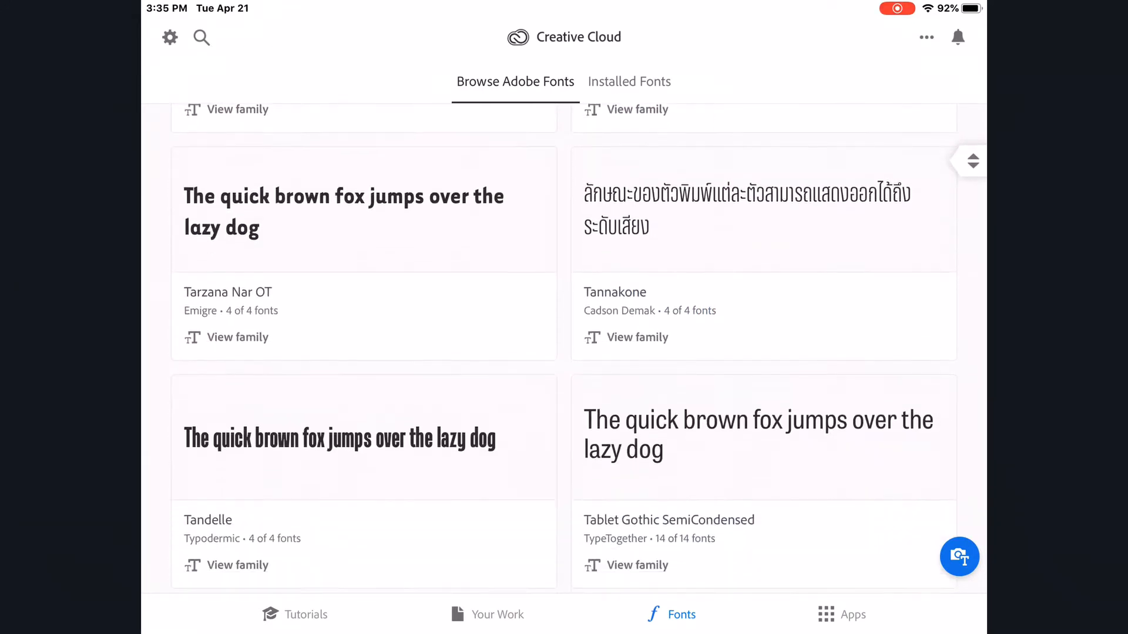
pyautogui.scroll(-3)
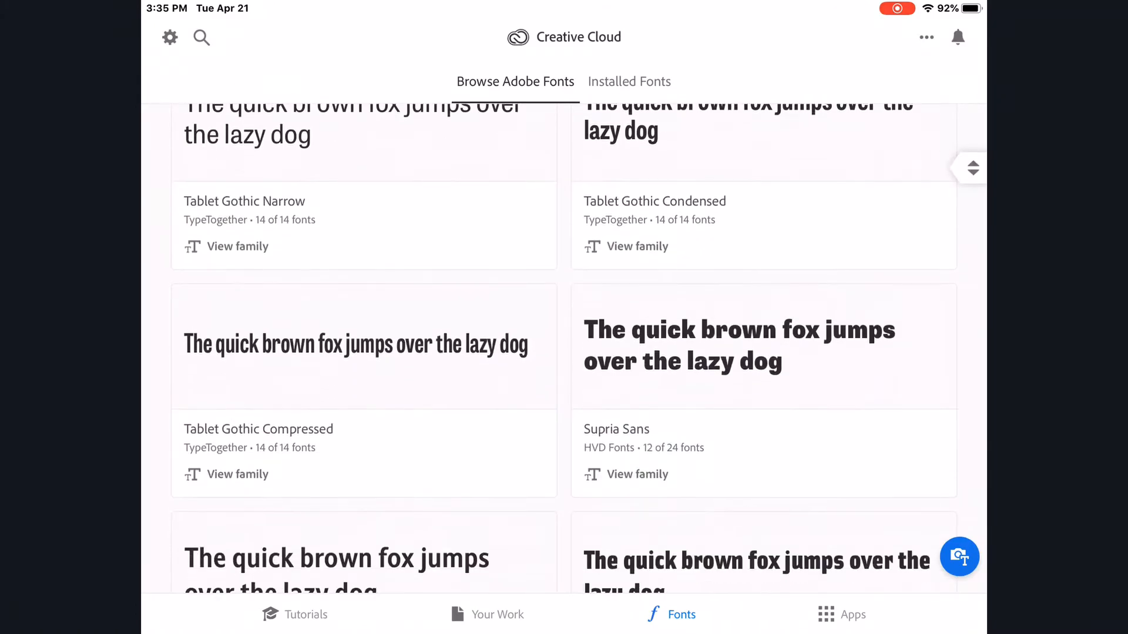
pyautogui.scroll(-3)
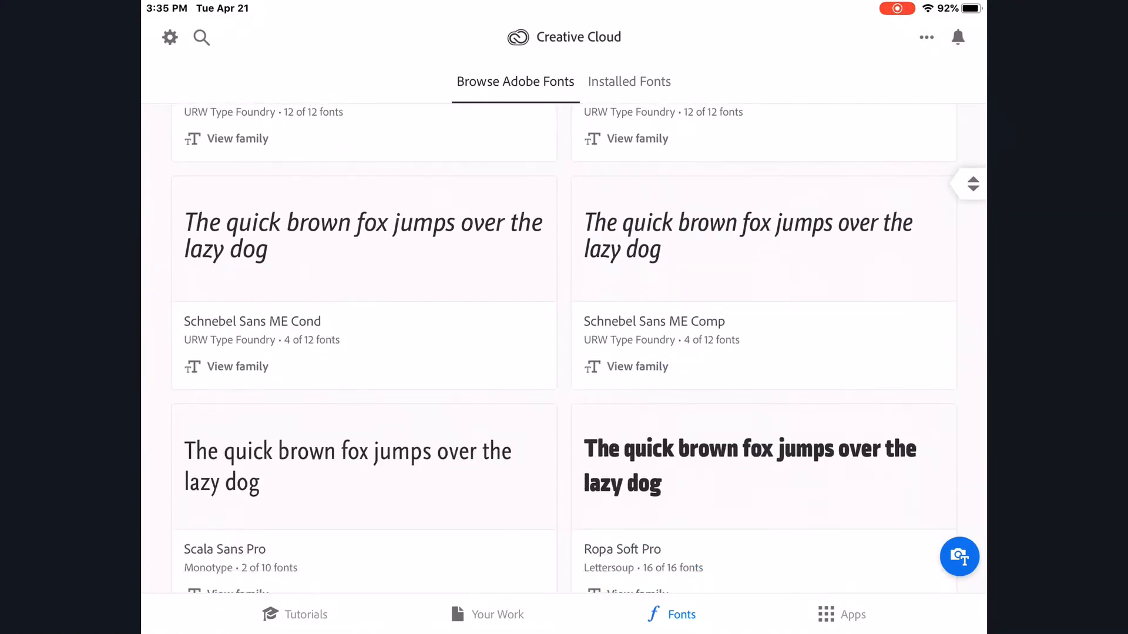
pyautogui.scroll(-3)
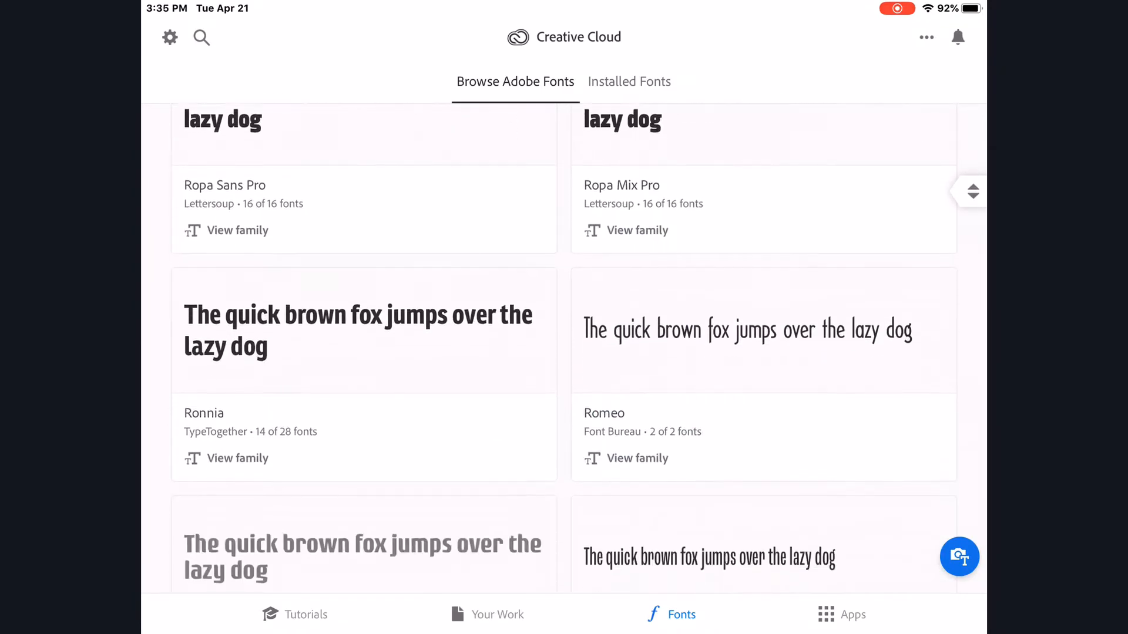
pyautogui.scroll(-3)
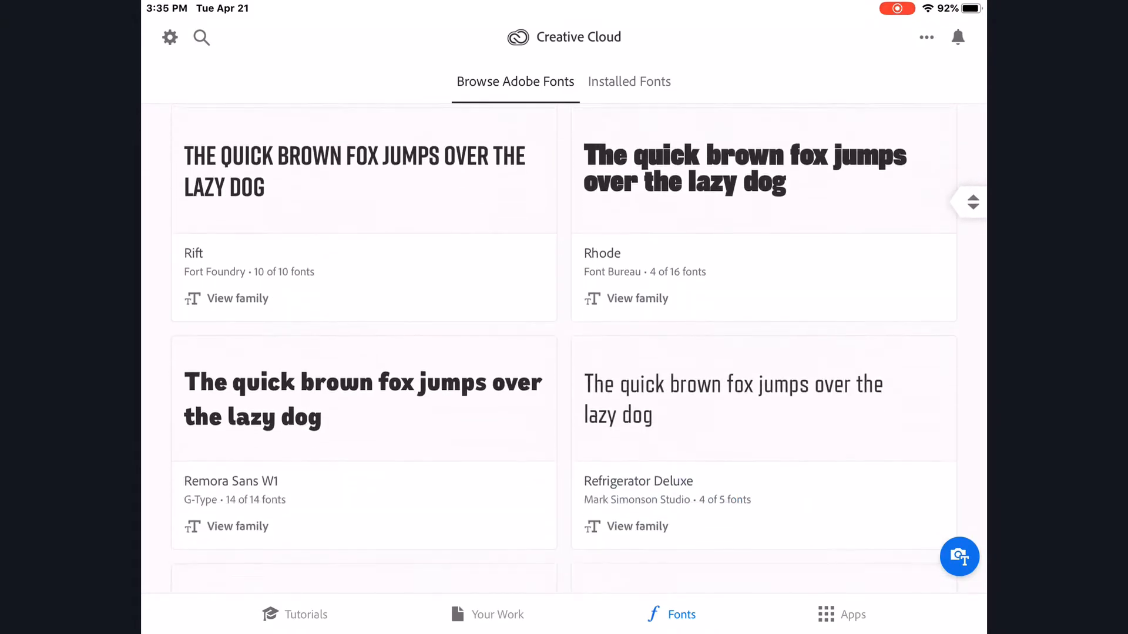
pyautogui.scroll(-3)
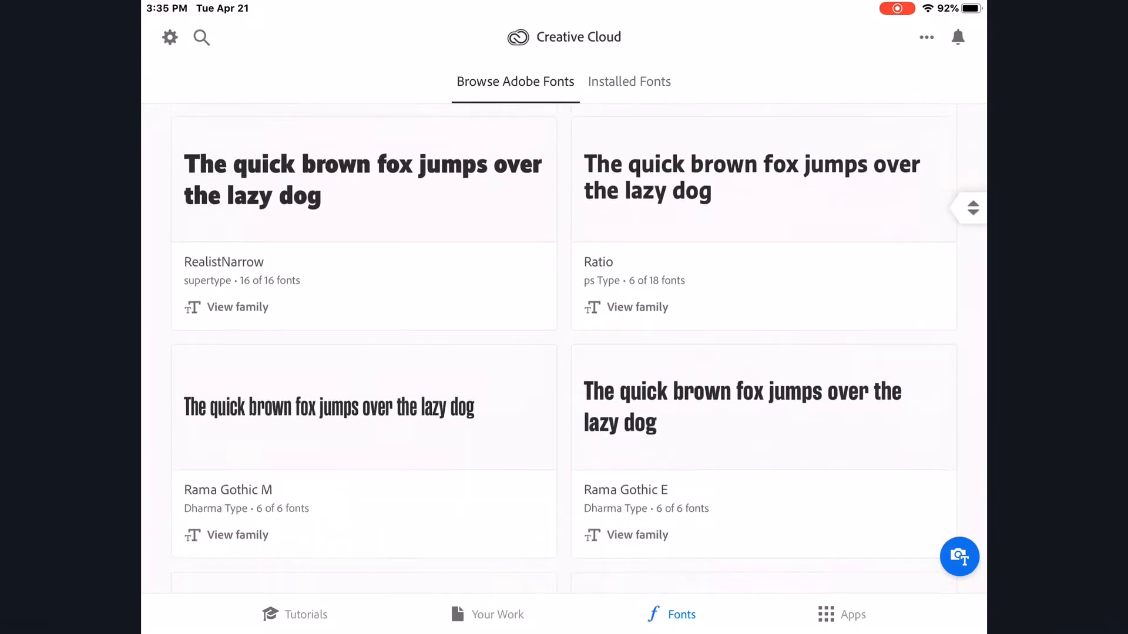
pyautogui.scroll(-3)
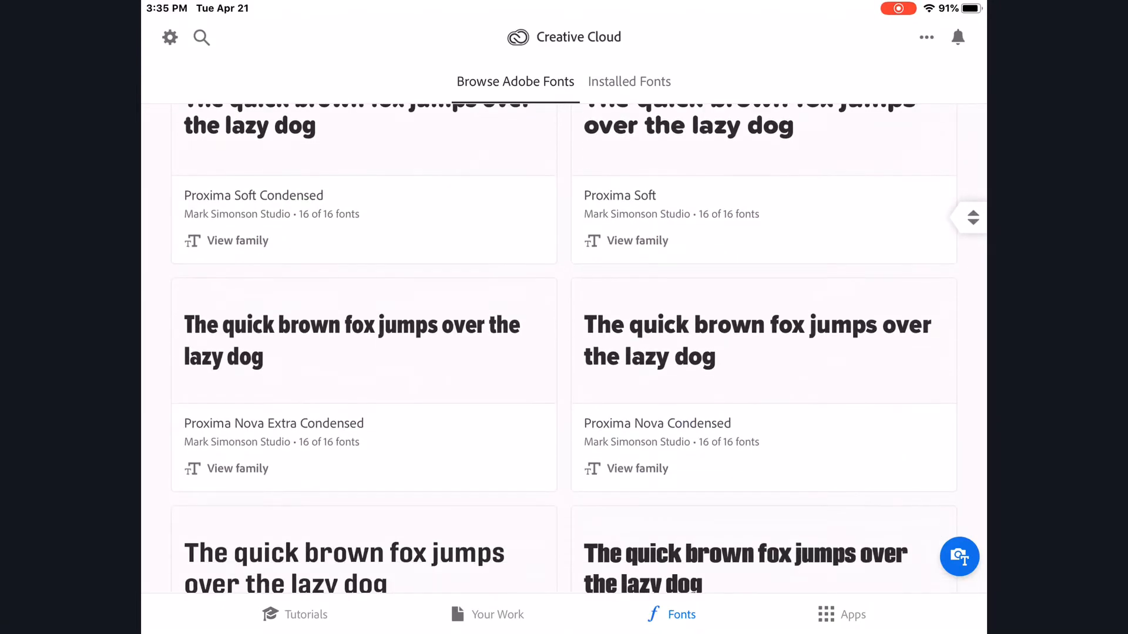
pyautogui.scroll(-3)
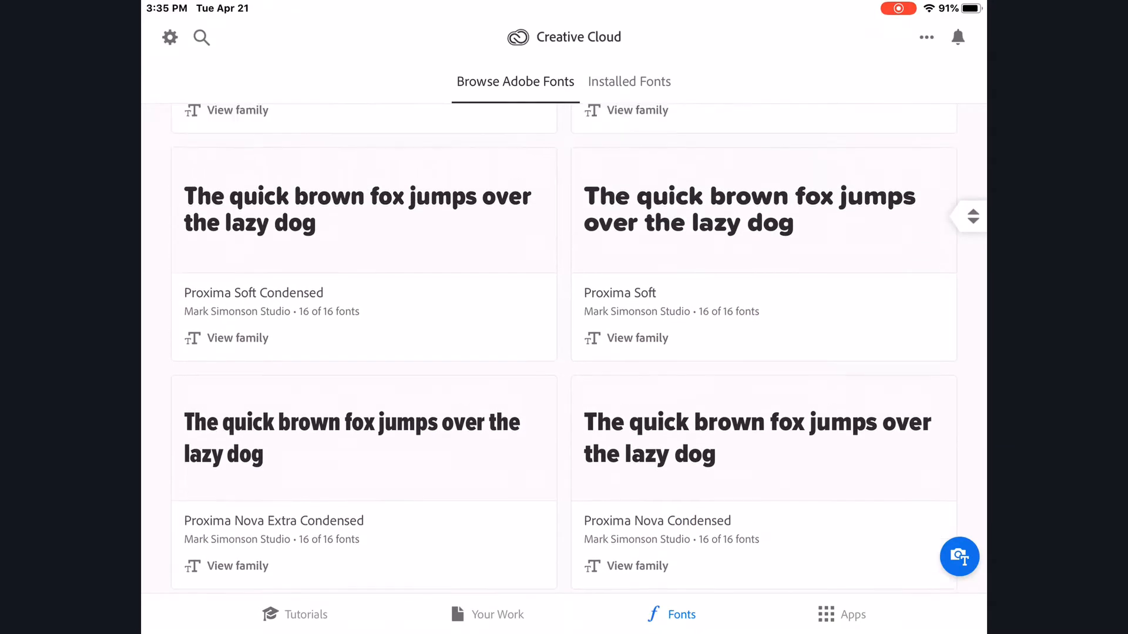
pyautogui.scroll(-3)
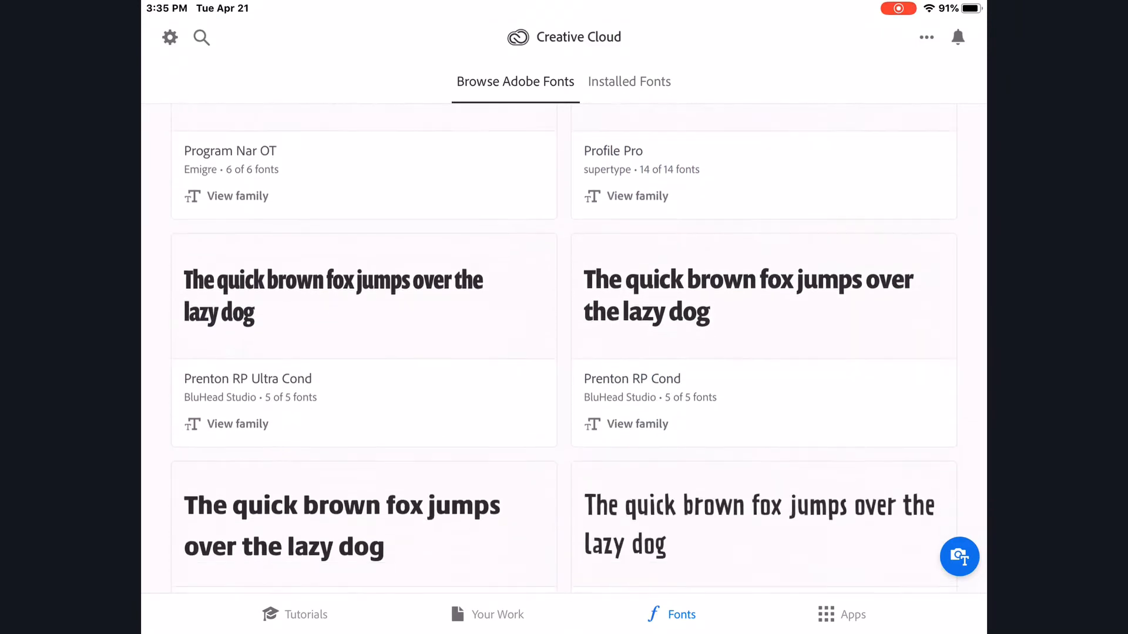
pyautogui.scroll(-3)
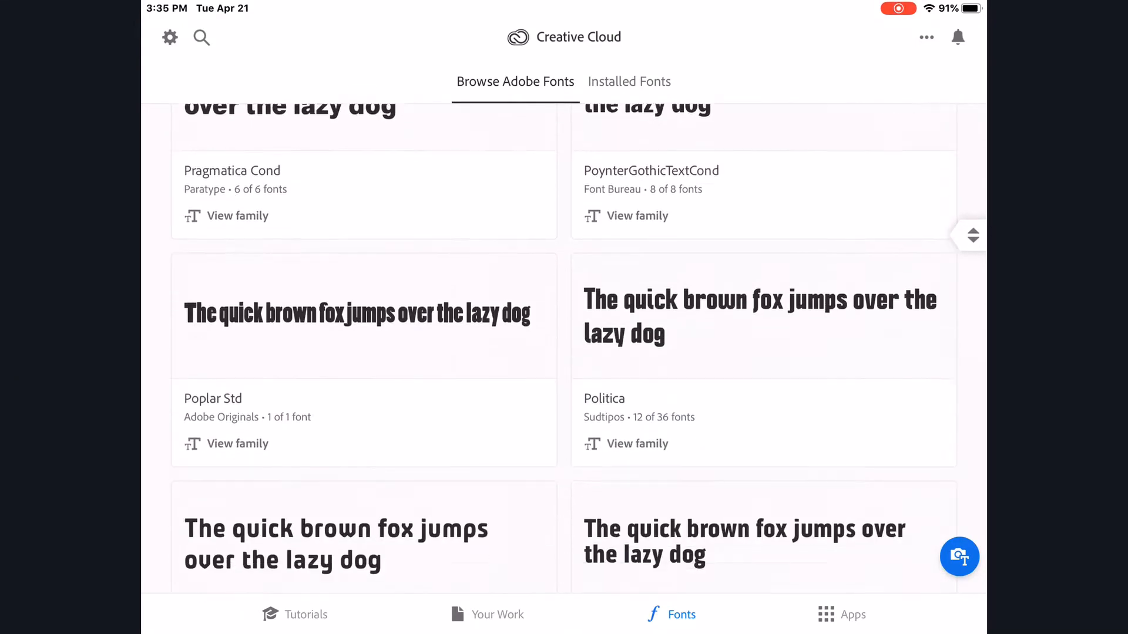
pyautogui.scroll(-3)
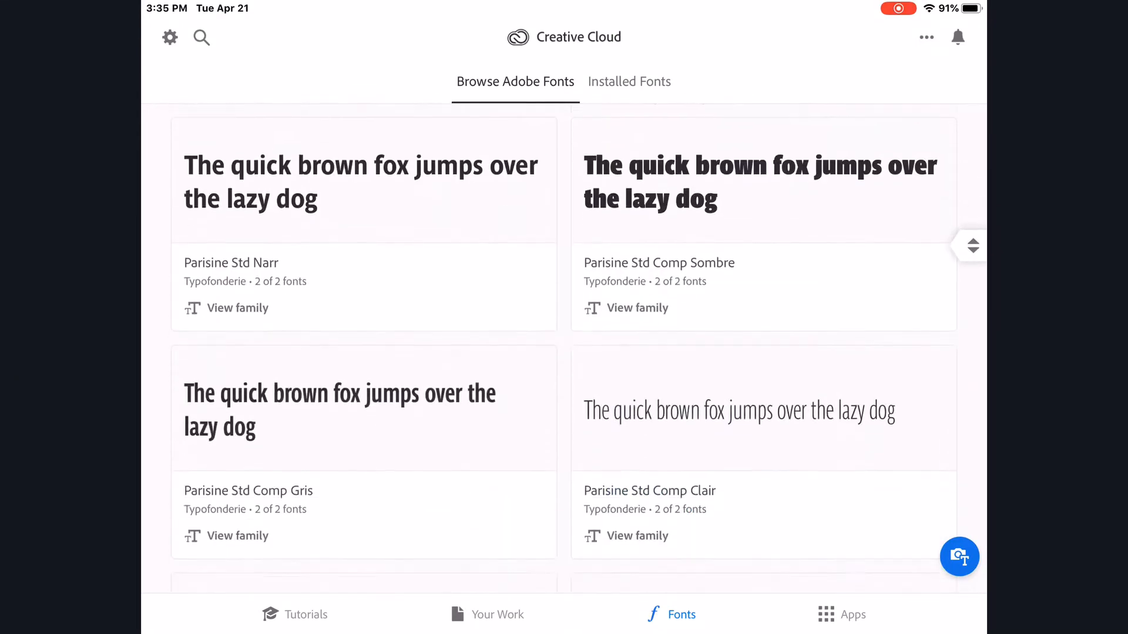
pyautogui.scroll(-3)
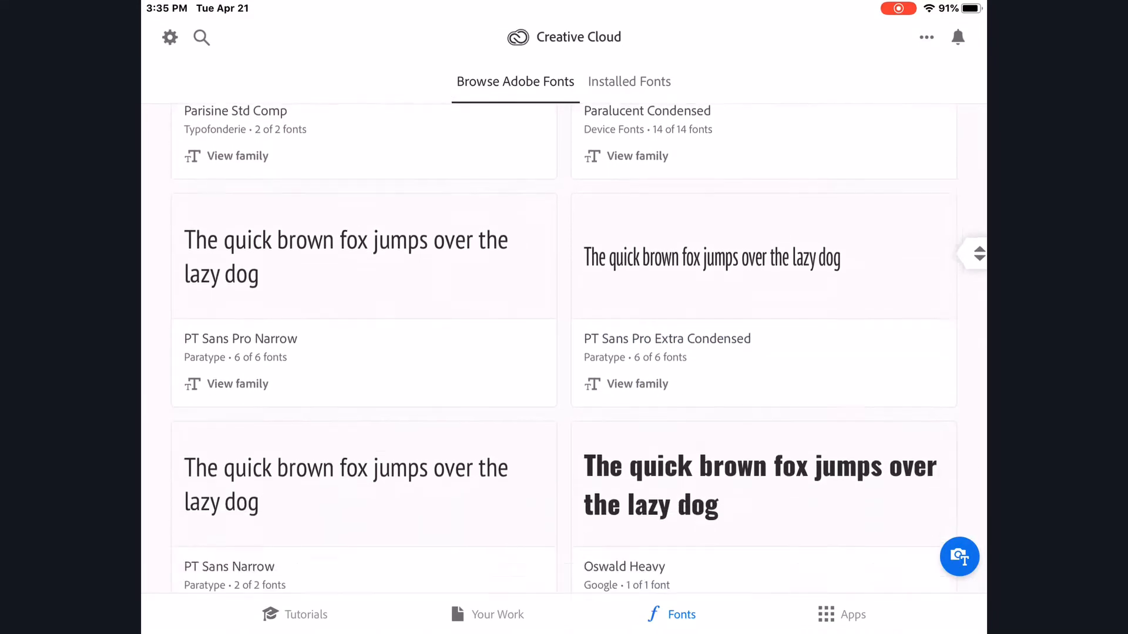
pyautogui.scroll(-3)
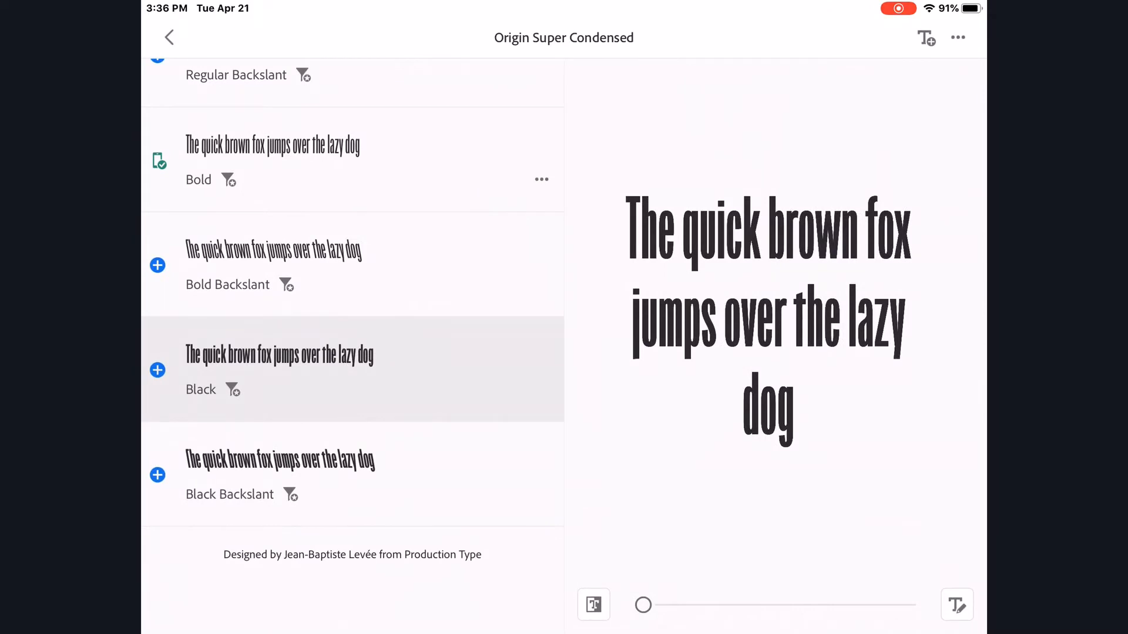
# Enlarge the Origin Super Condensed sample preview with the size slider, then shrink it back
pyautogui.moveTo(643, 605); pyautogui.dragTo(693, 605)
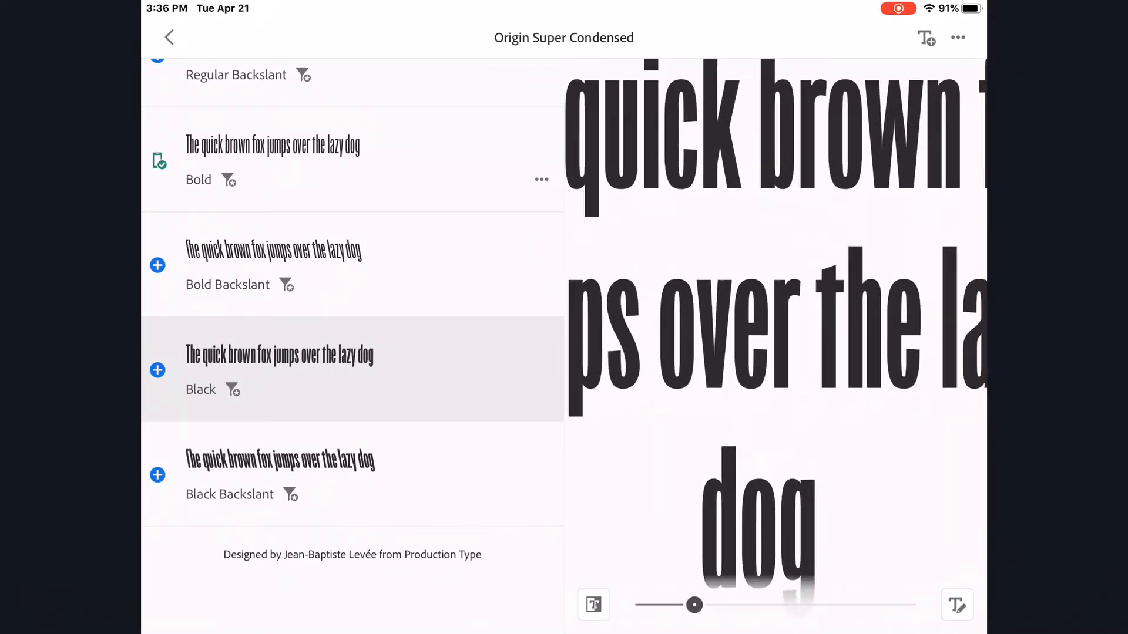
pyautogui.moveTo(694, 605); pyautogui.dragTo(643, 605)
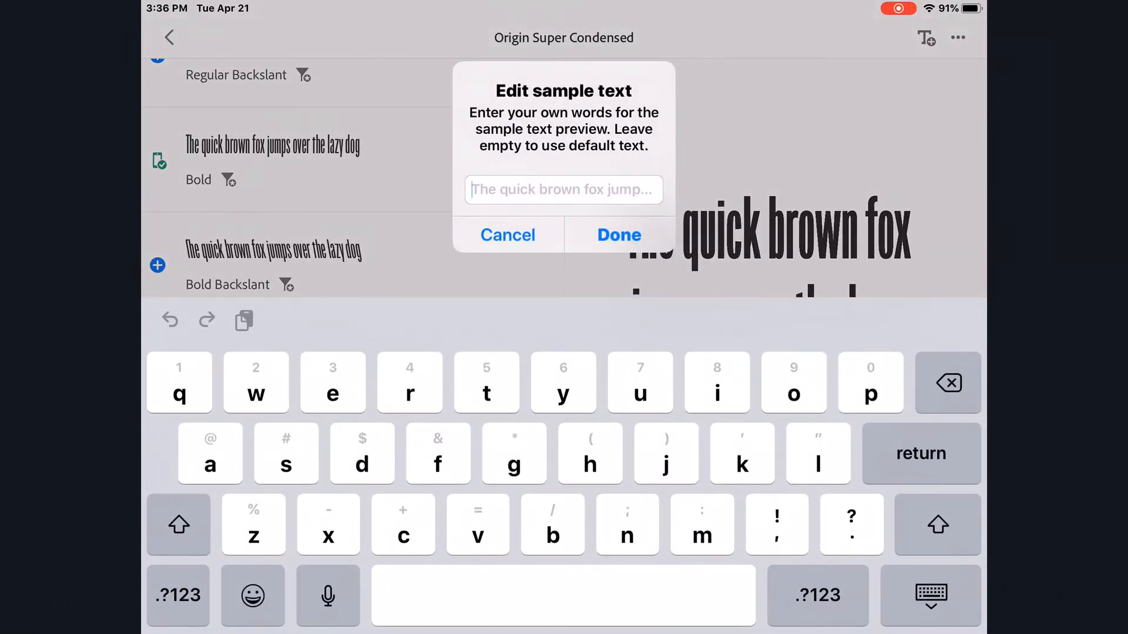
# Enter Jennifer as the custom sample text for Origin Super Condensed
pyautogui.write('Je')
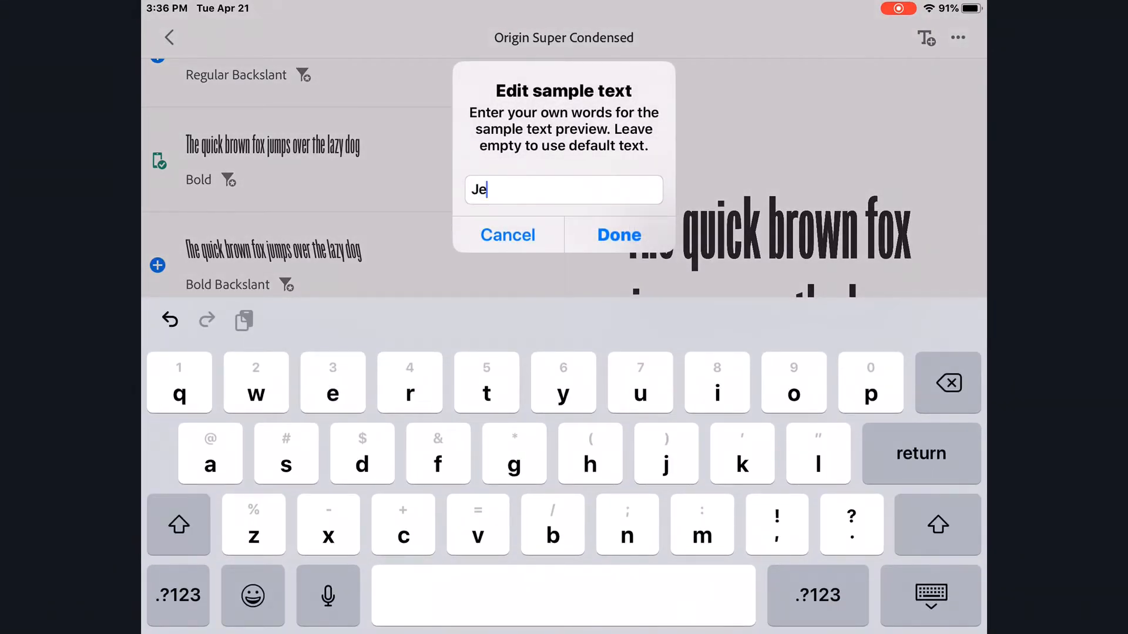
pyautogui.write('nnier')
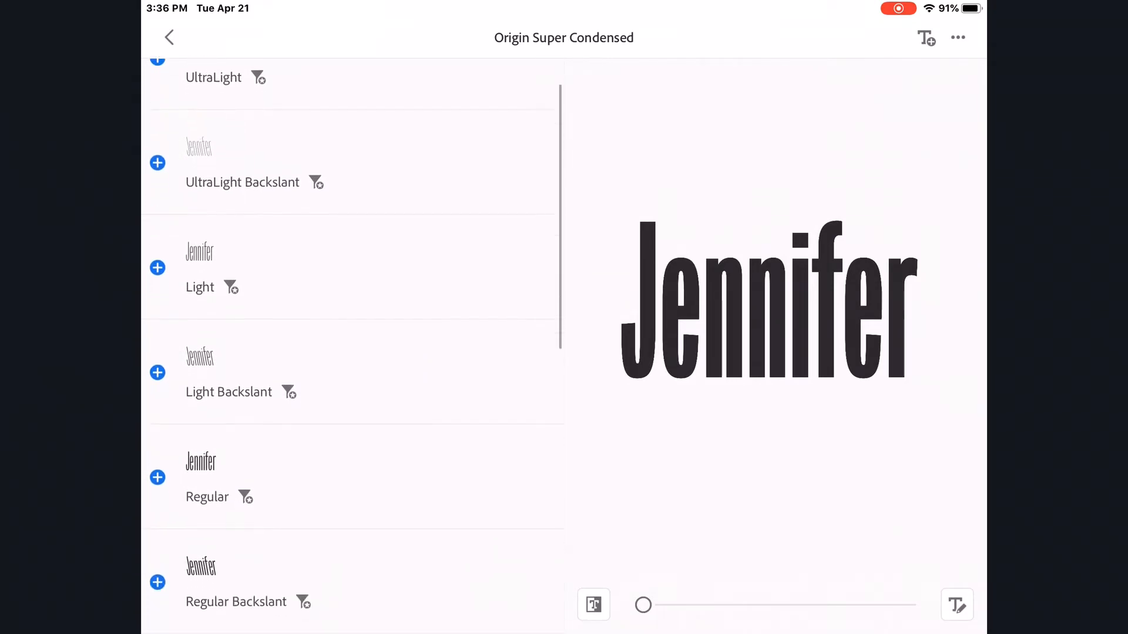
pyautogui.scroll(-3)
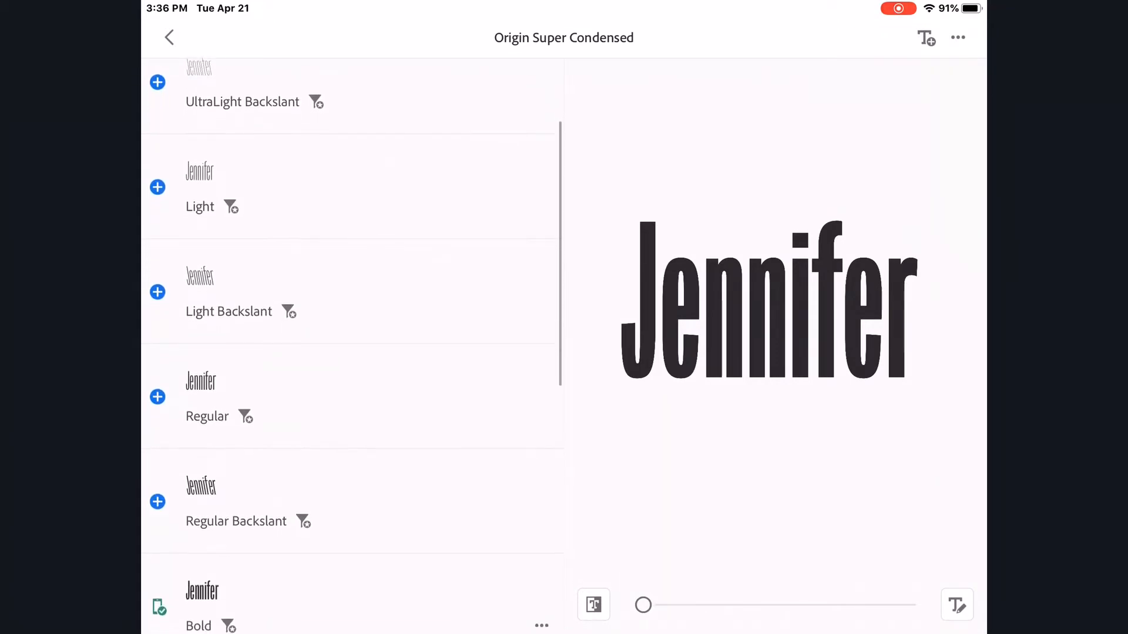
pyautogui.scroll(-3)
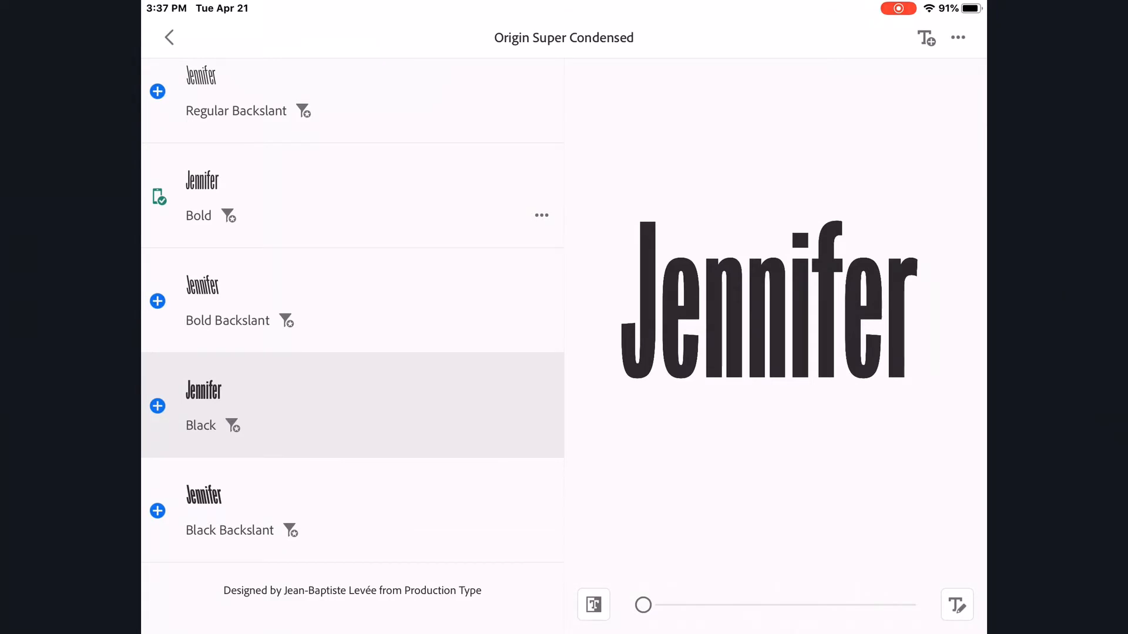
pyautogui.scroll(-3)
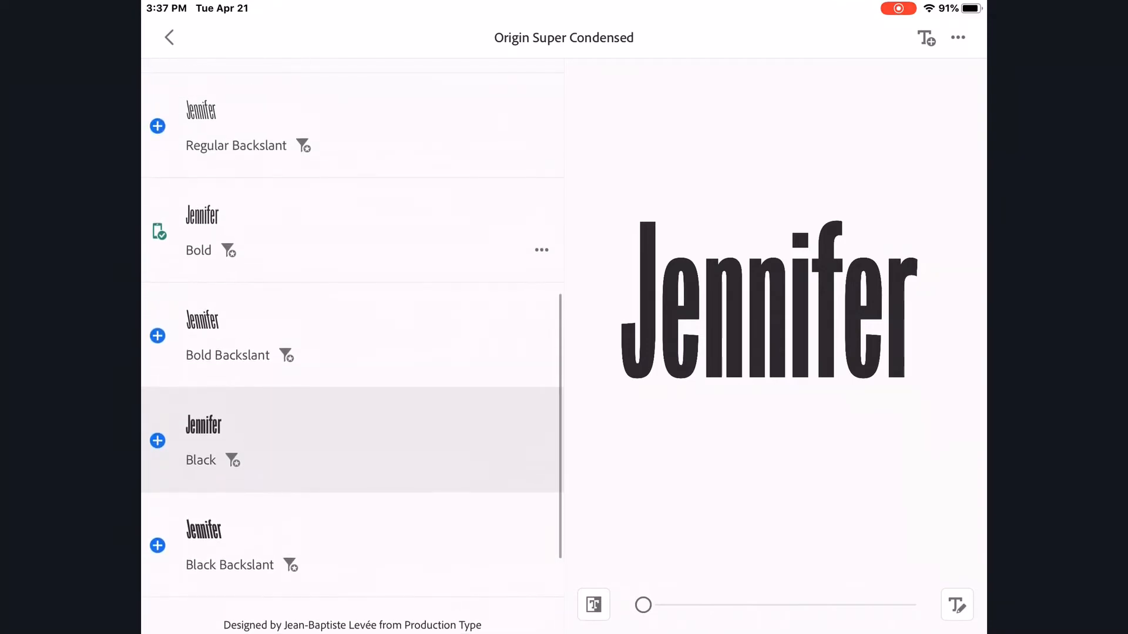
pyautogui.scroll(-3)
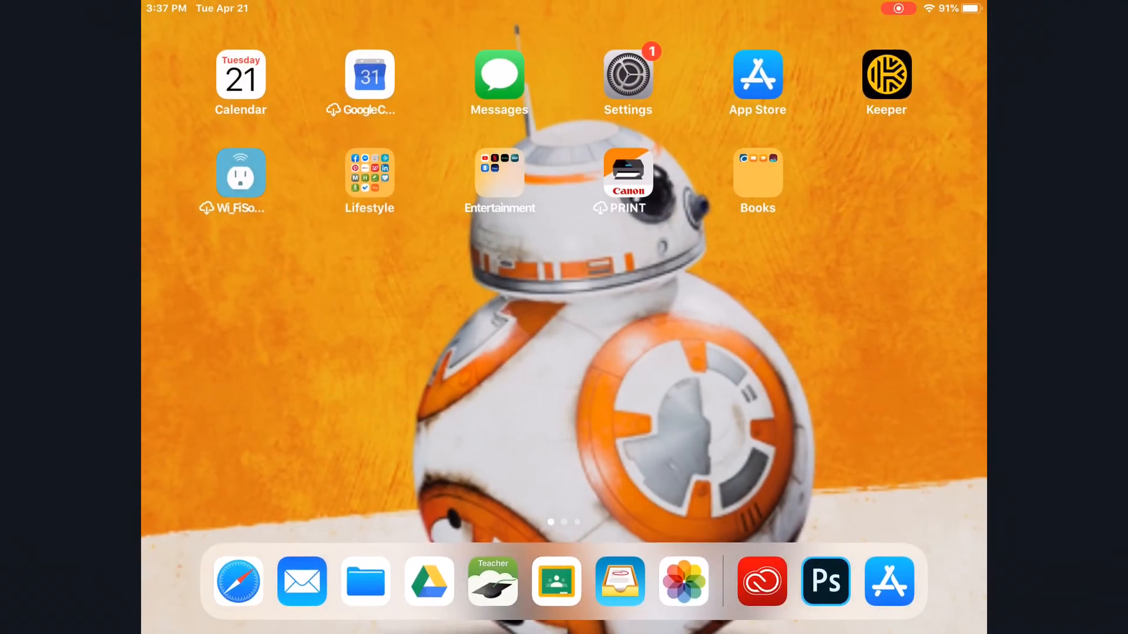
# Launch Photoshop from the Dock onto the untitled gradient document
pyautogui.click(824, 582)
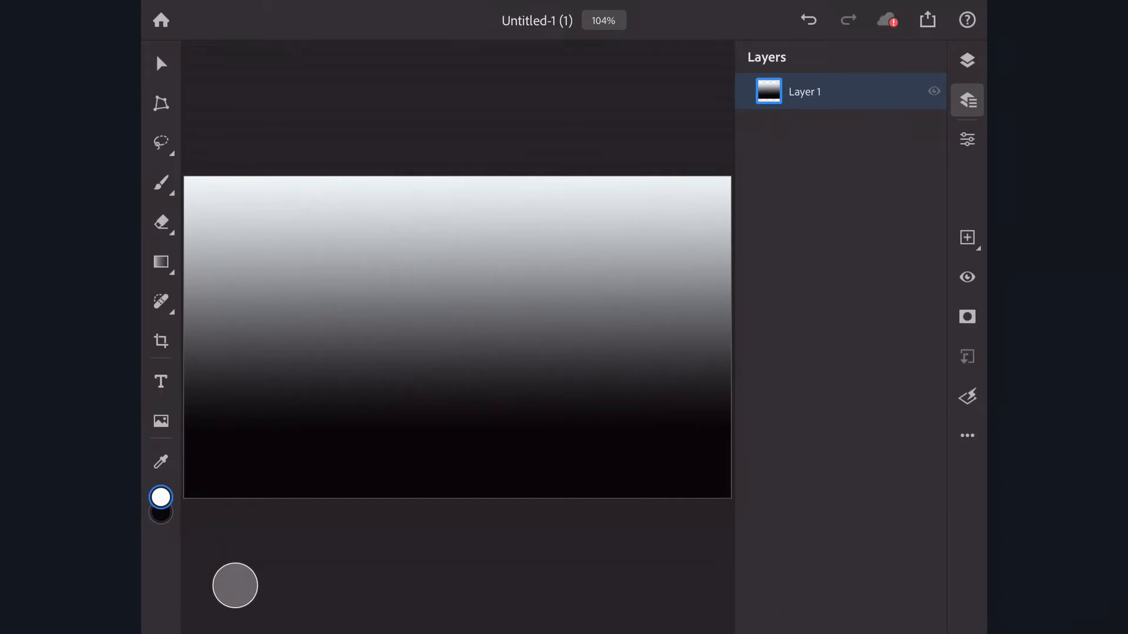
# Add a new placeholder text layer on the gradient canvas with the Type tool
pyautogui.click(161, 381)
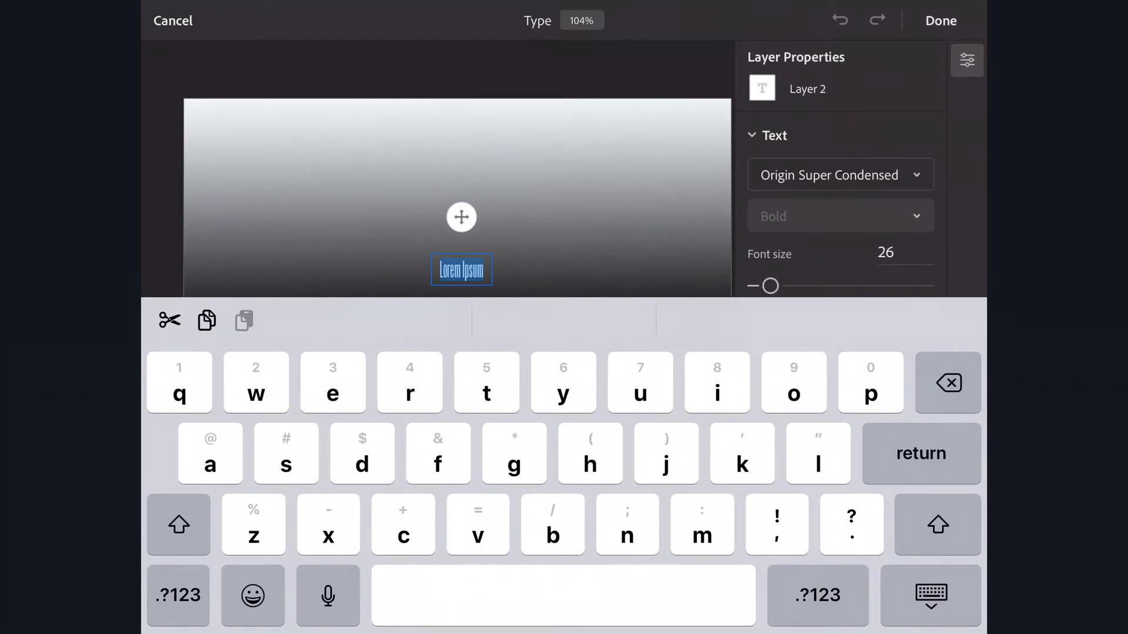
# Confirm Origin Super Condensed in the font list with the keyboard hidden
pyautogui.click(839, 175)
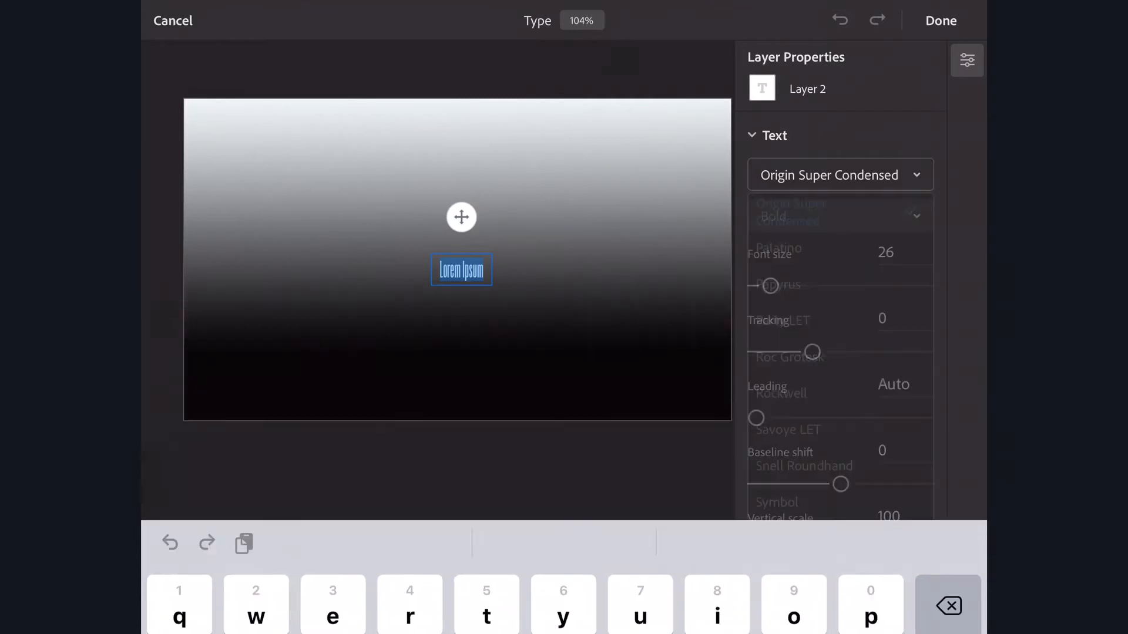
pyautogui.click(839, 175)
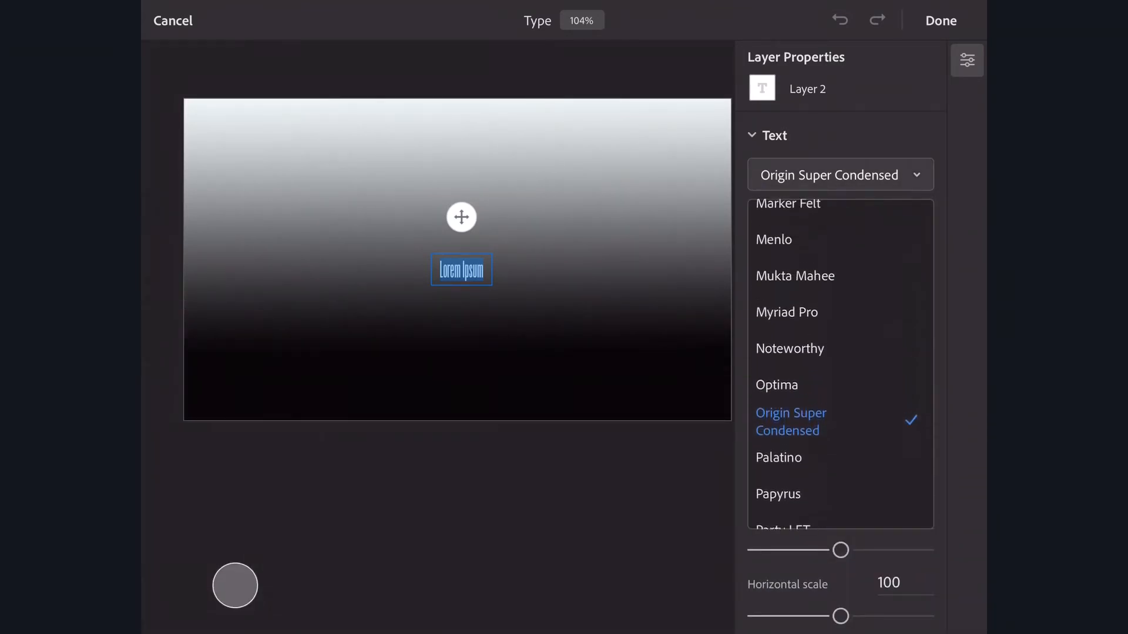
pyautogui.scroll(-3)
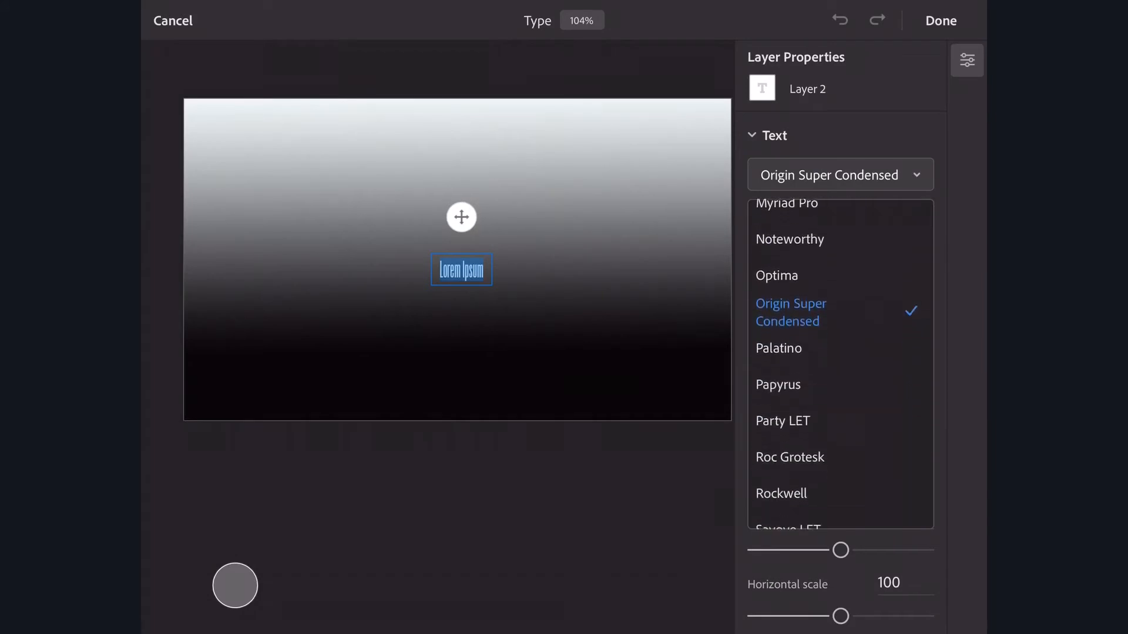
pyautogui.scroll(-3)
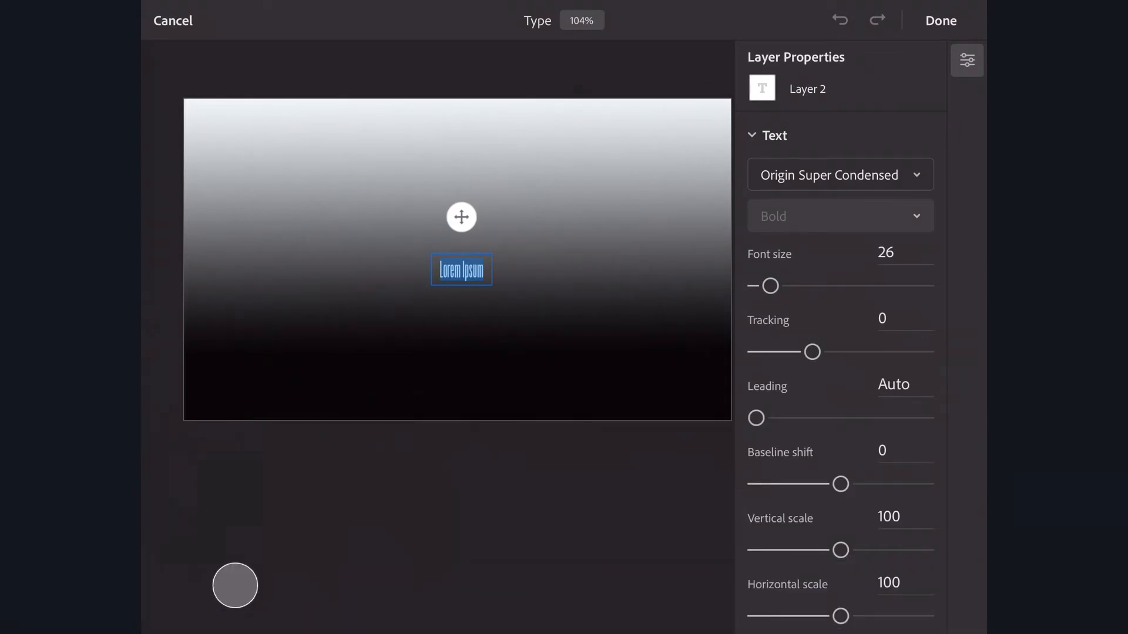
# Raise the text layer's font size from 26 to 48 points
pyautogui.moveTo(771, 285); pyautogui.dragTo(771, 285)
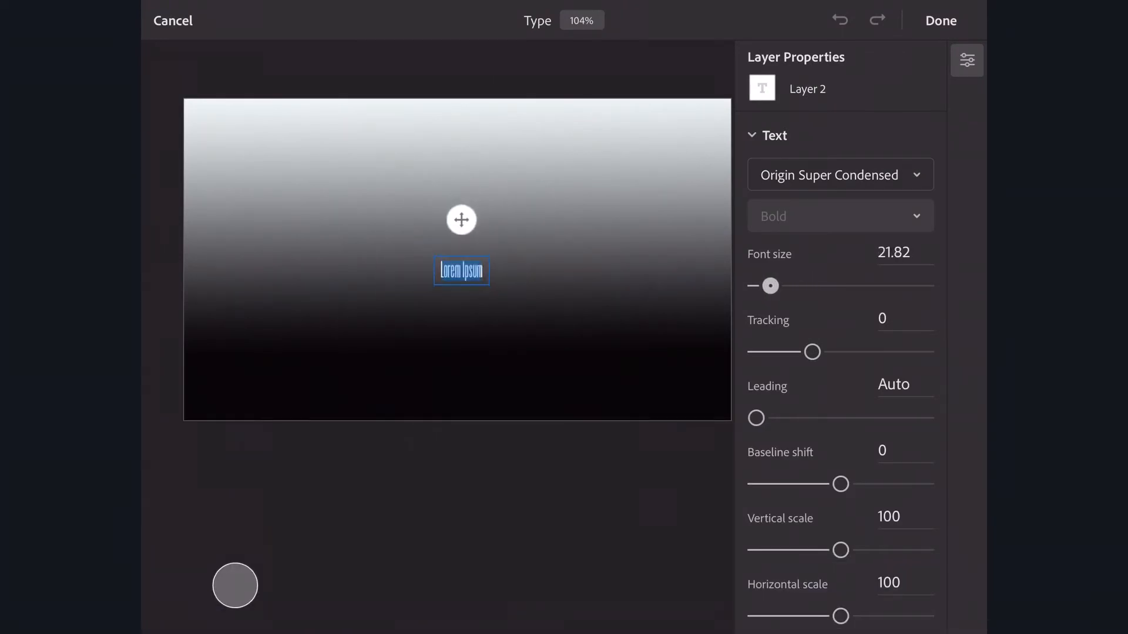
pyautogui.moveTo(770, 285); pyautogui.dragTo(787, 286)
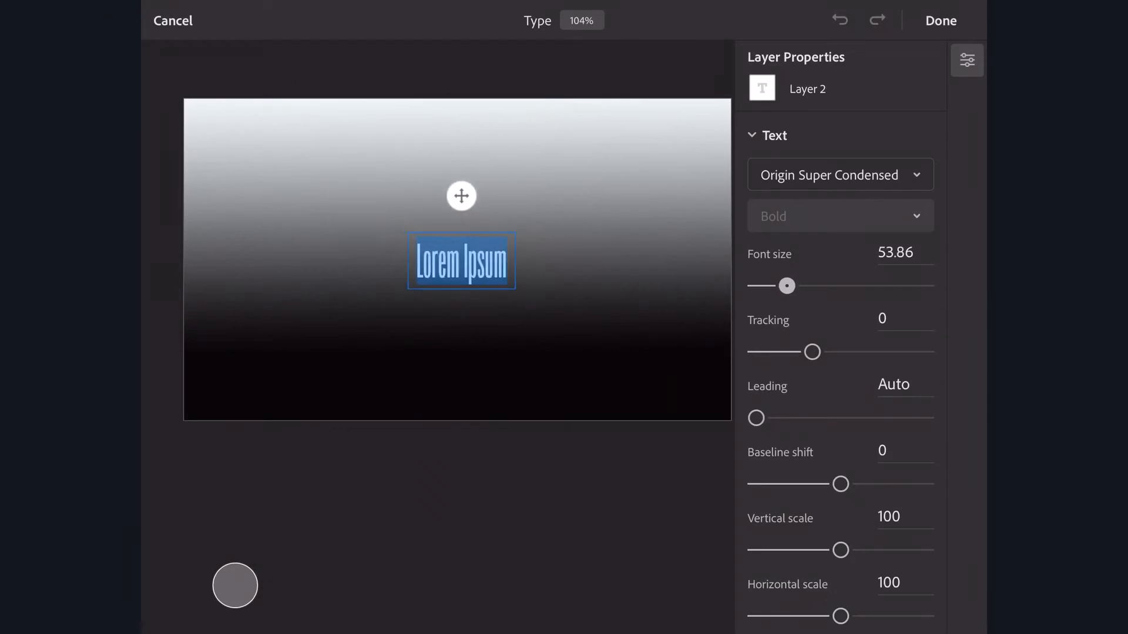
pyautogui.click(895, 252)
pyautogui.write('48')
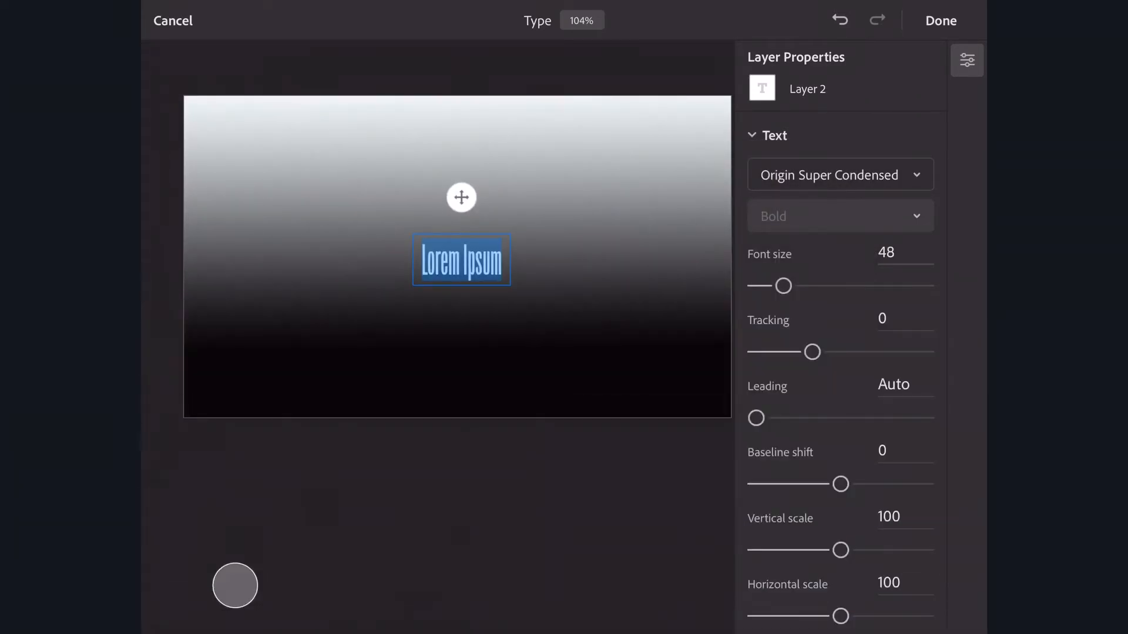
# Try left, center and right paragraph alignment, settling on centered white text
pyautogui.scroll(-3)
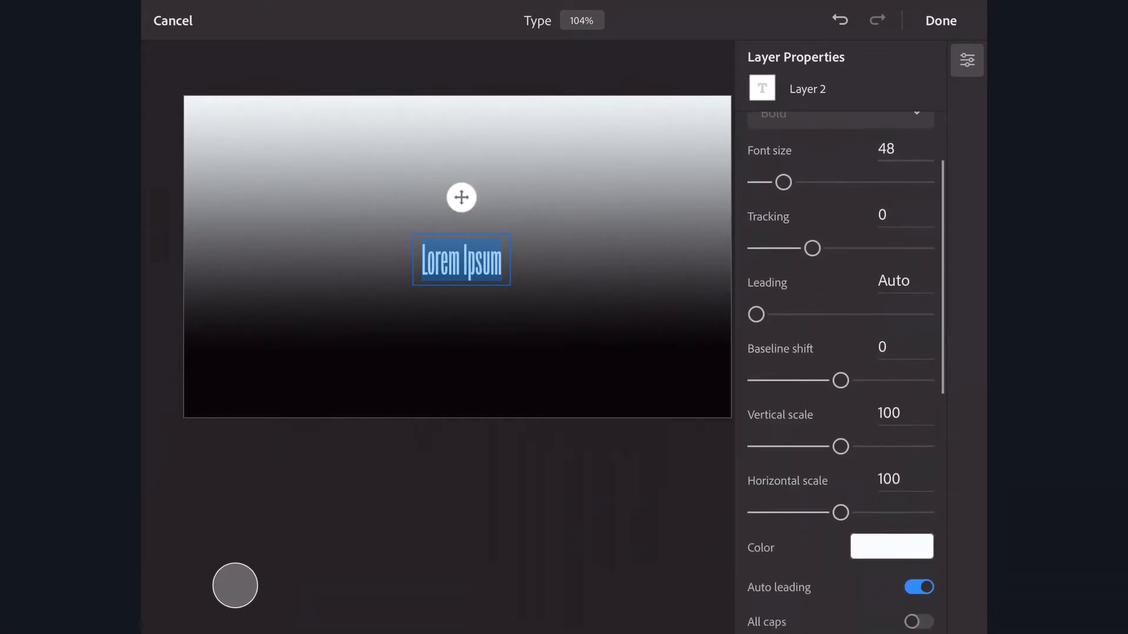
pyautogui.scroll(-3)
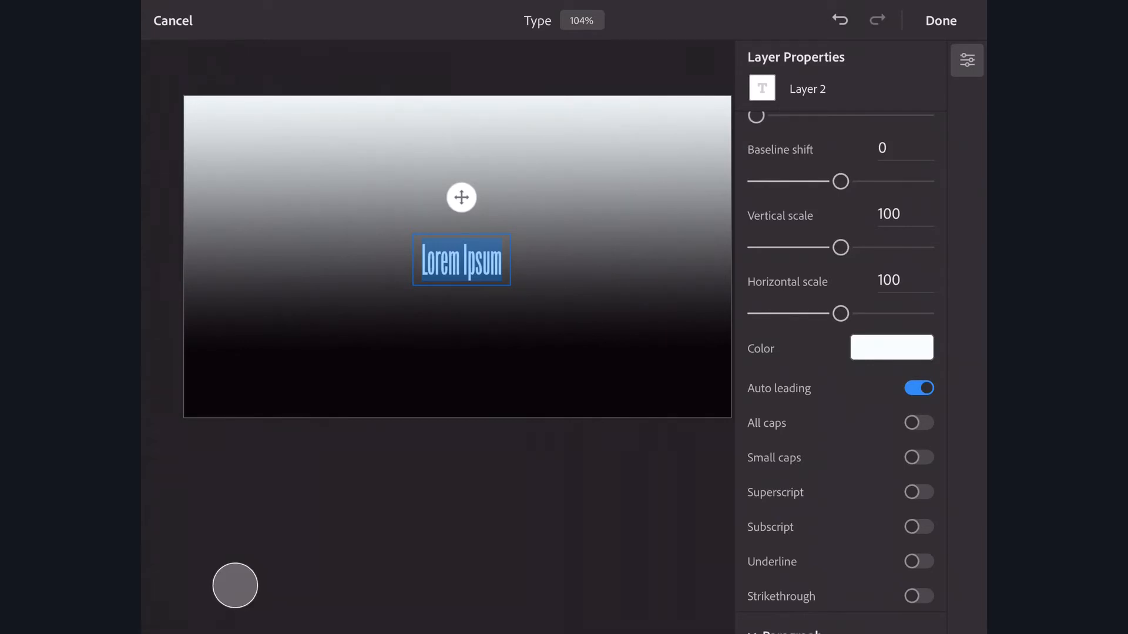
pyautogui.scroll(-3)
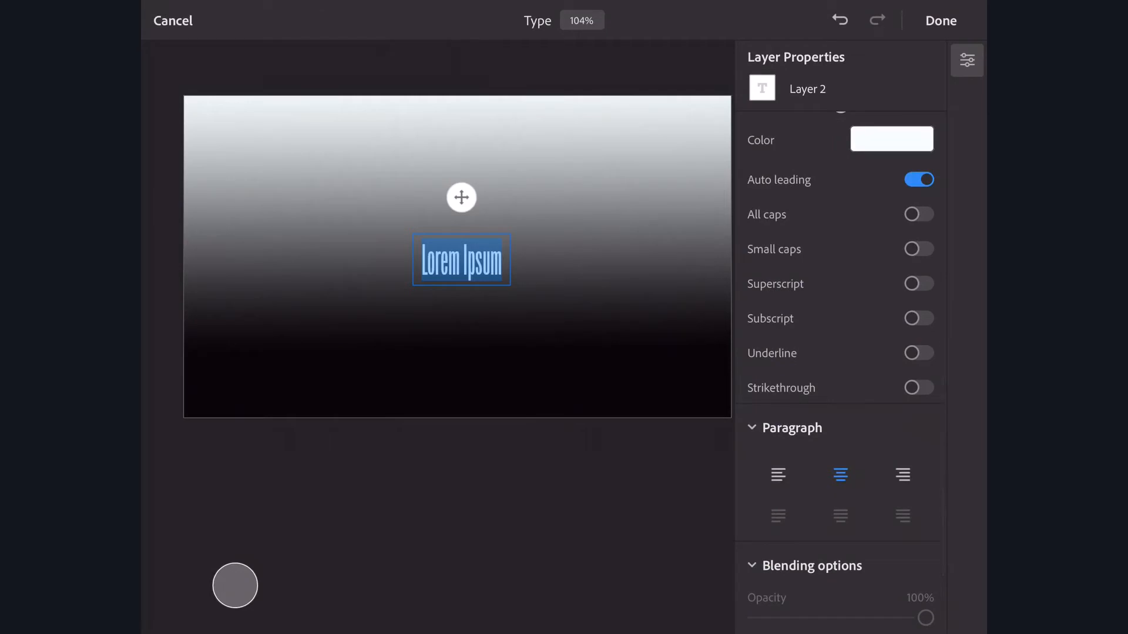
pyautogui.click(778, 475)
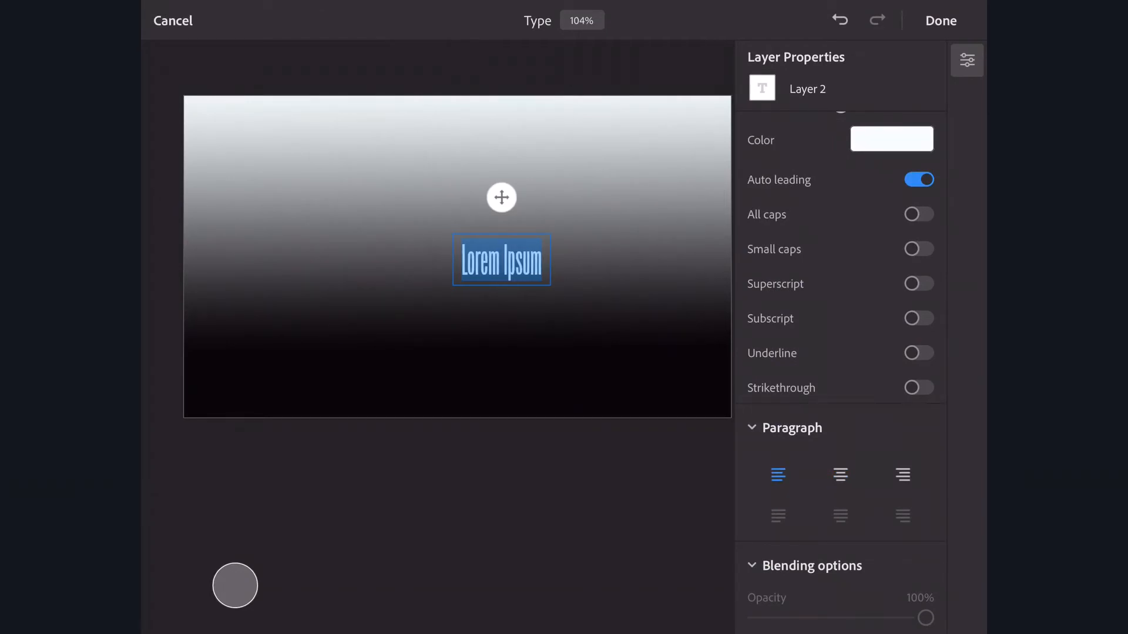
pyautogui.click(838, 474)
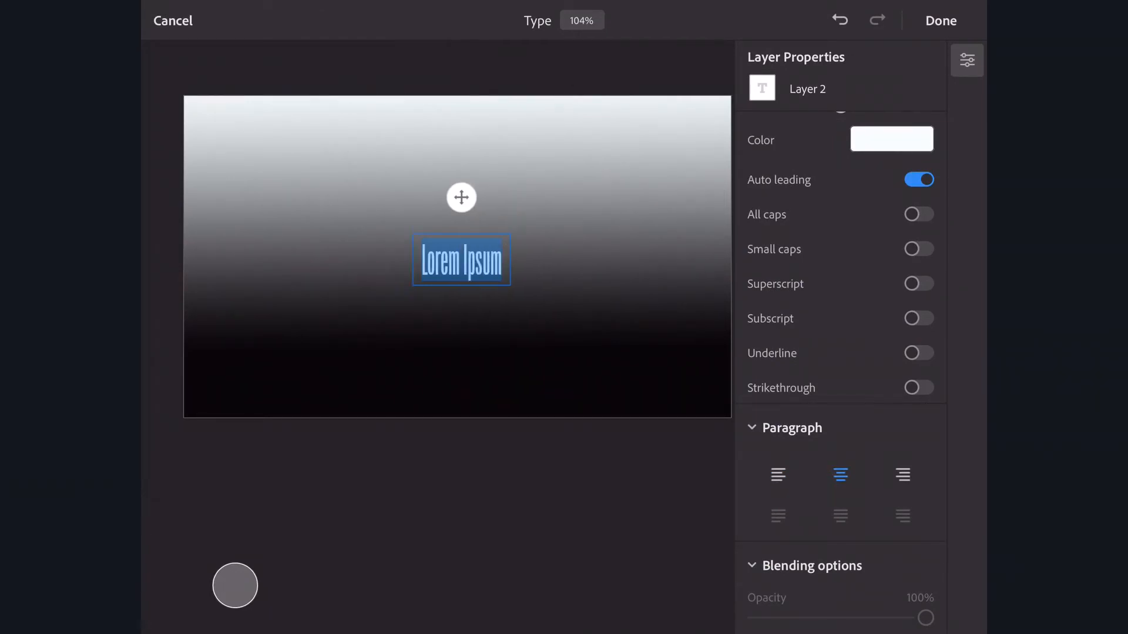
pyautogui.click(903, 474)
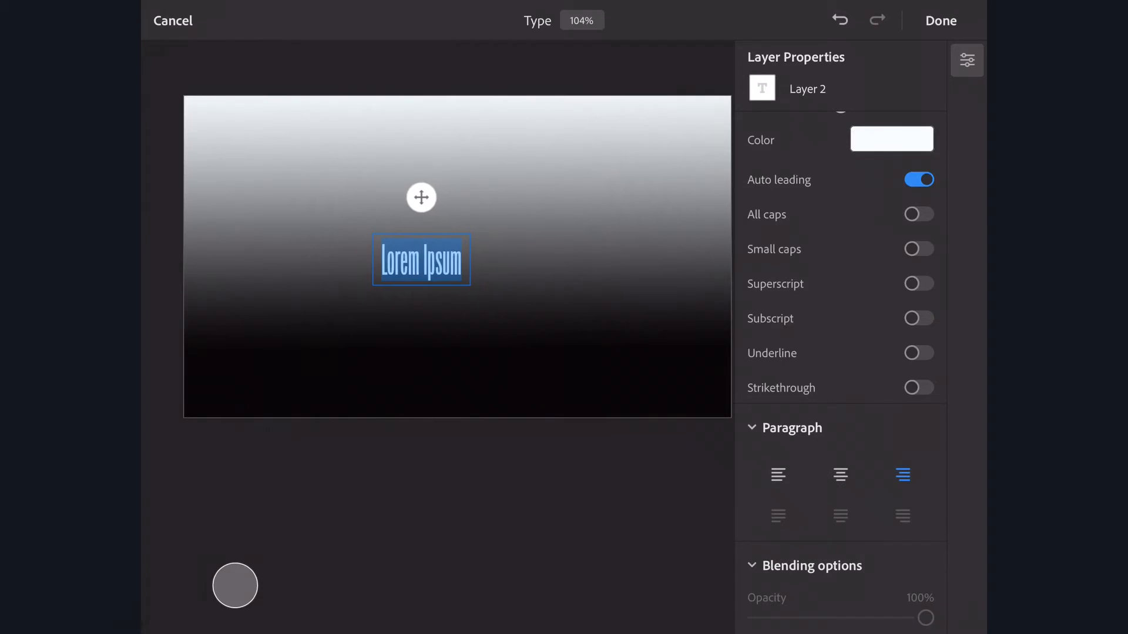
pyautogui.click(839, 474)
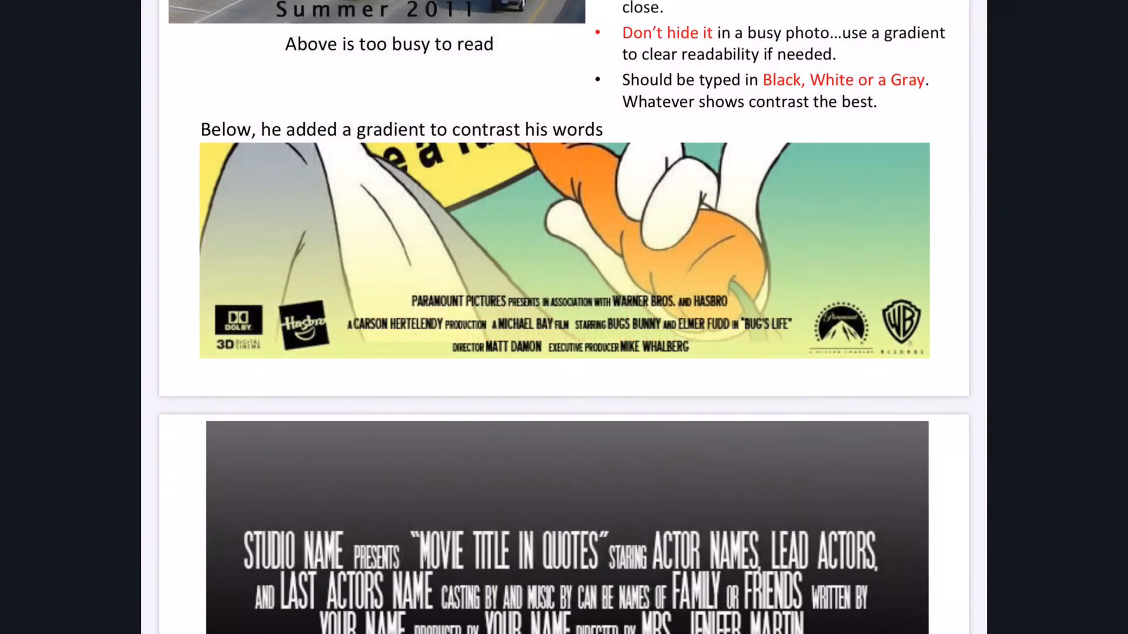
# Scroll the producer-box slides to the model credit block example
pyautogui.scroll(-3)
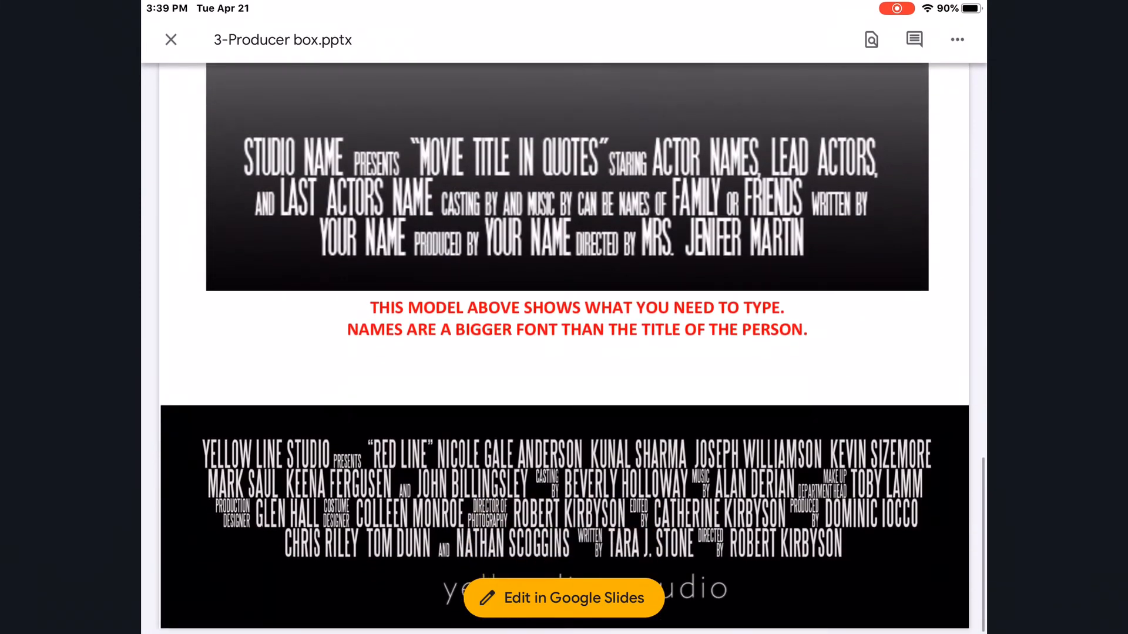
pyautogui.scroll(-3)
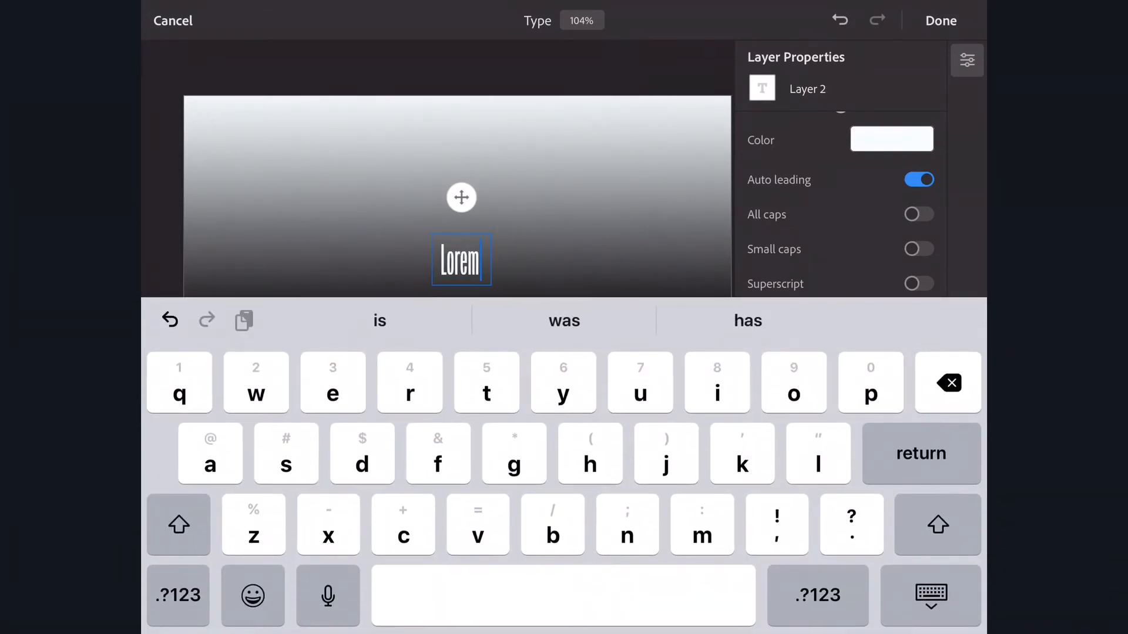
# Replace the placeholder with STX STUDIOS, then PRESENTS at font size 30
pyautogui.press('backspace')
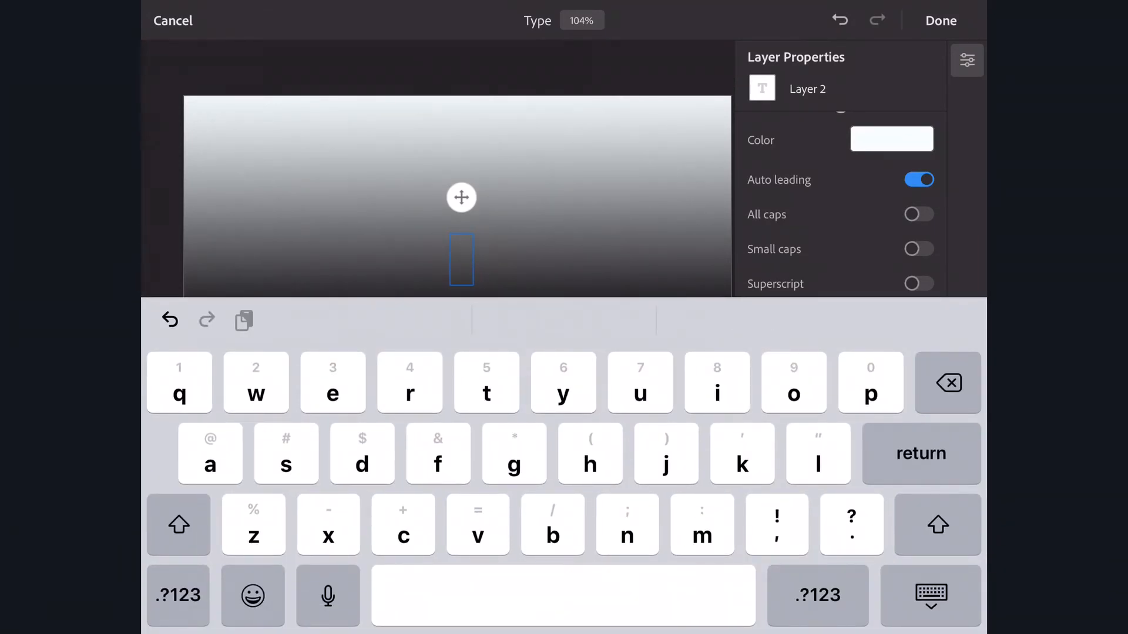
pyautogui.write('STX STUDIOS')
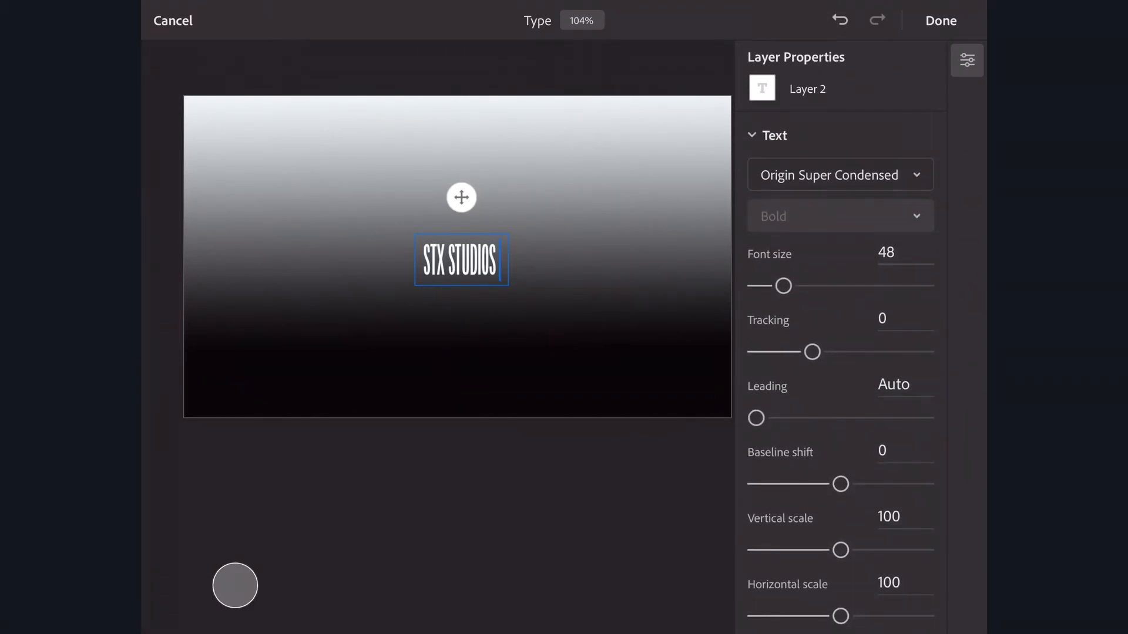
pyautogui.click(886, 253)
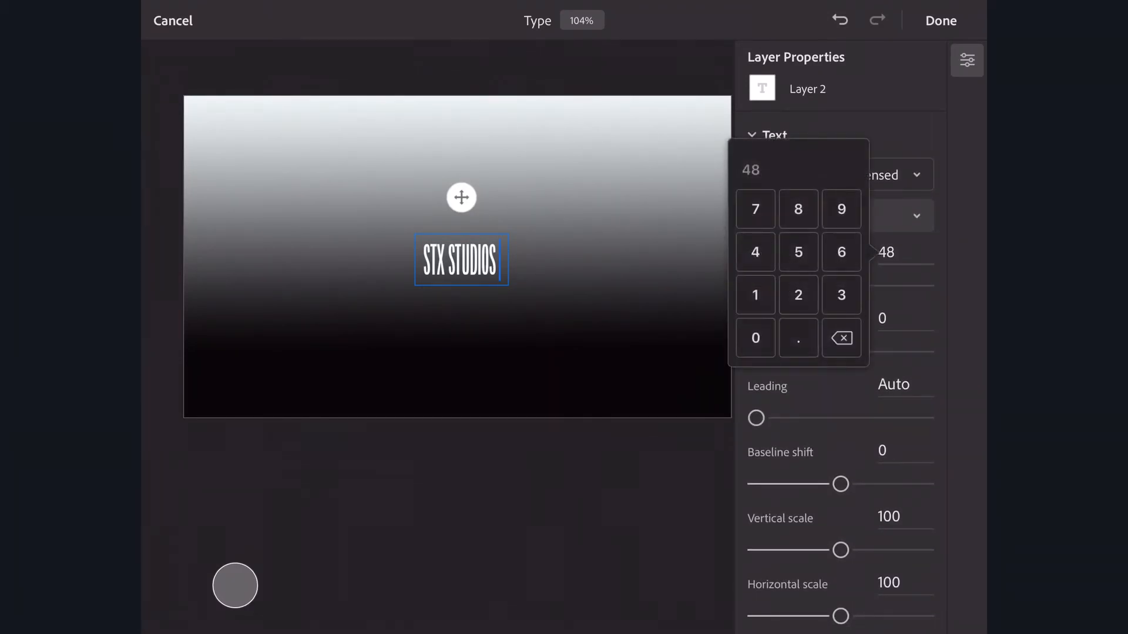
pyautogui.click(841, 295)
pyautogui.write(' P')
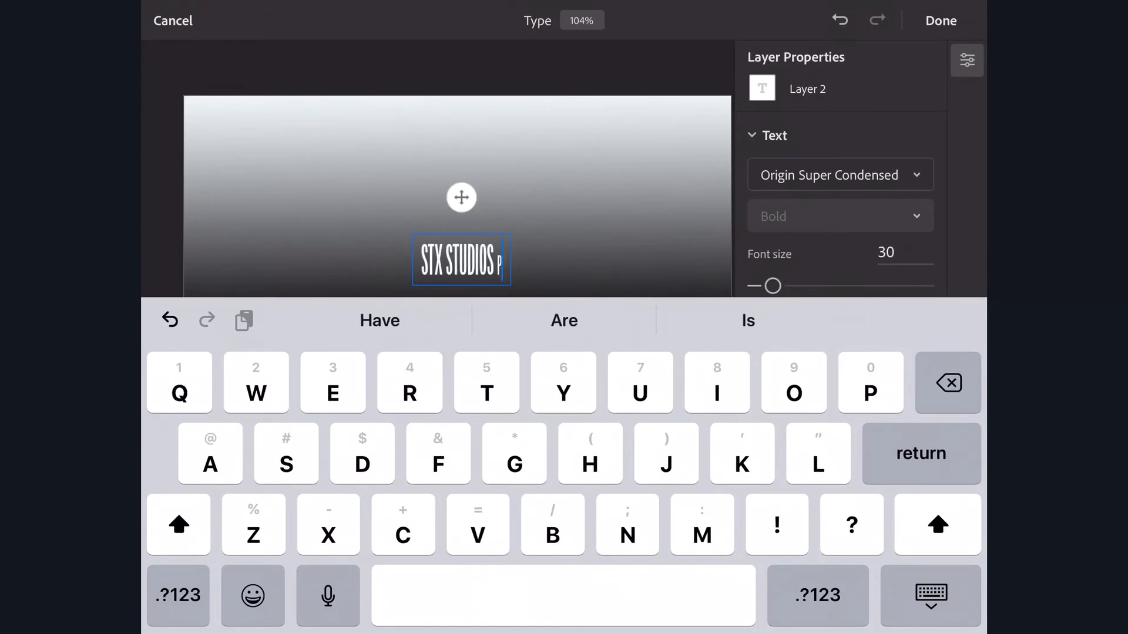
pyautogui.write('RESE')
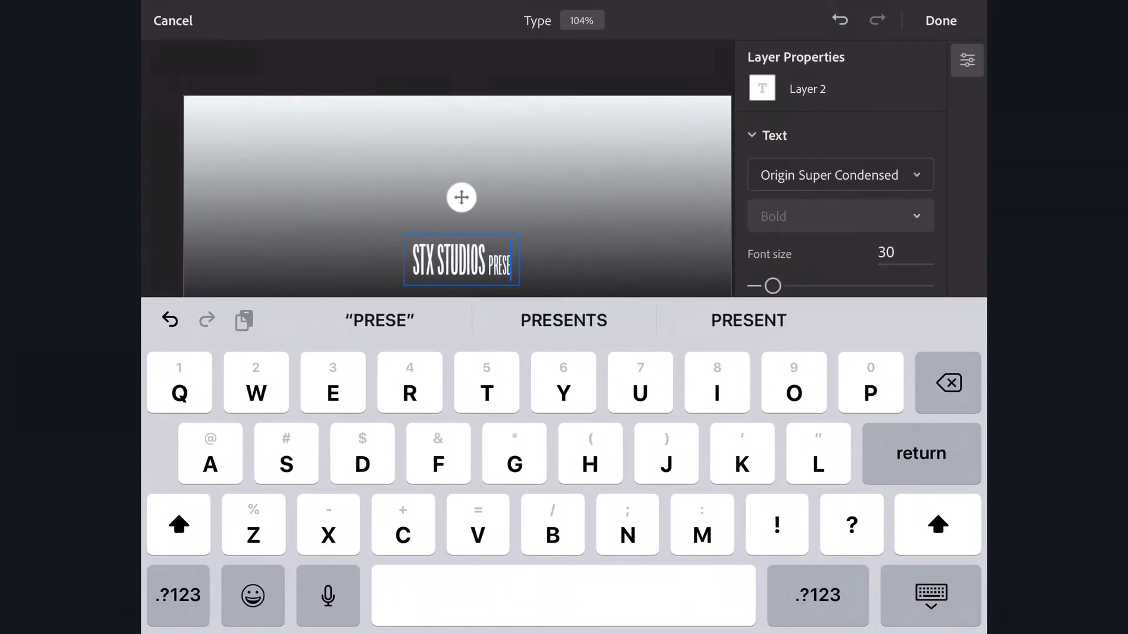
pyautogui.click(563, 320)
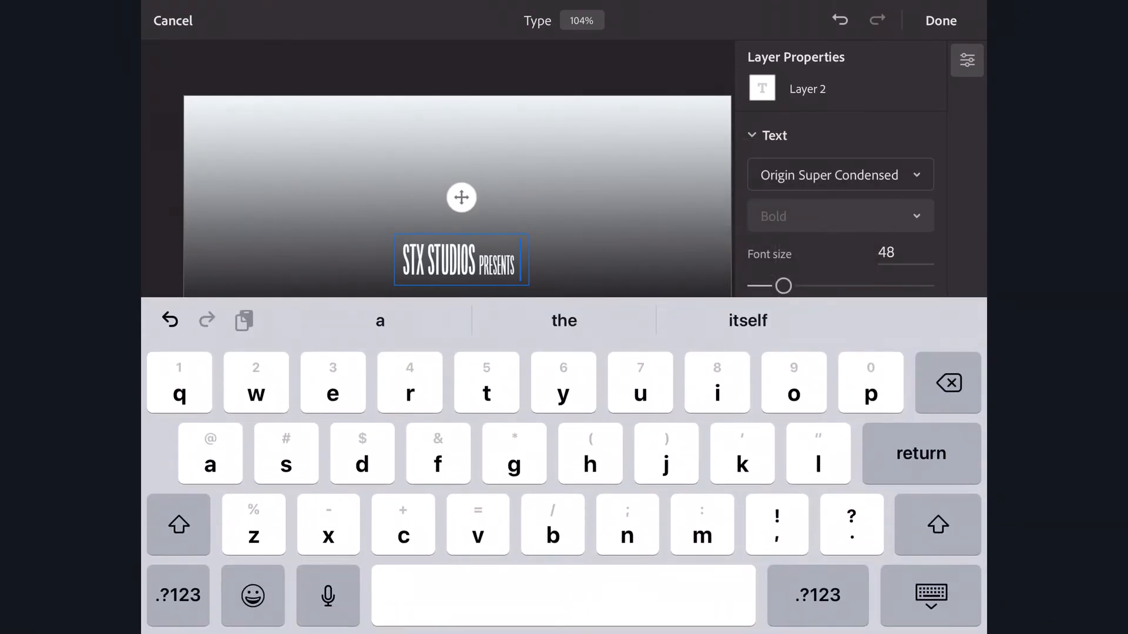
# Continue in capitals at size 48 with SENIOR MOMENTS 2020
pyautogui.click(179, 525)
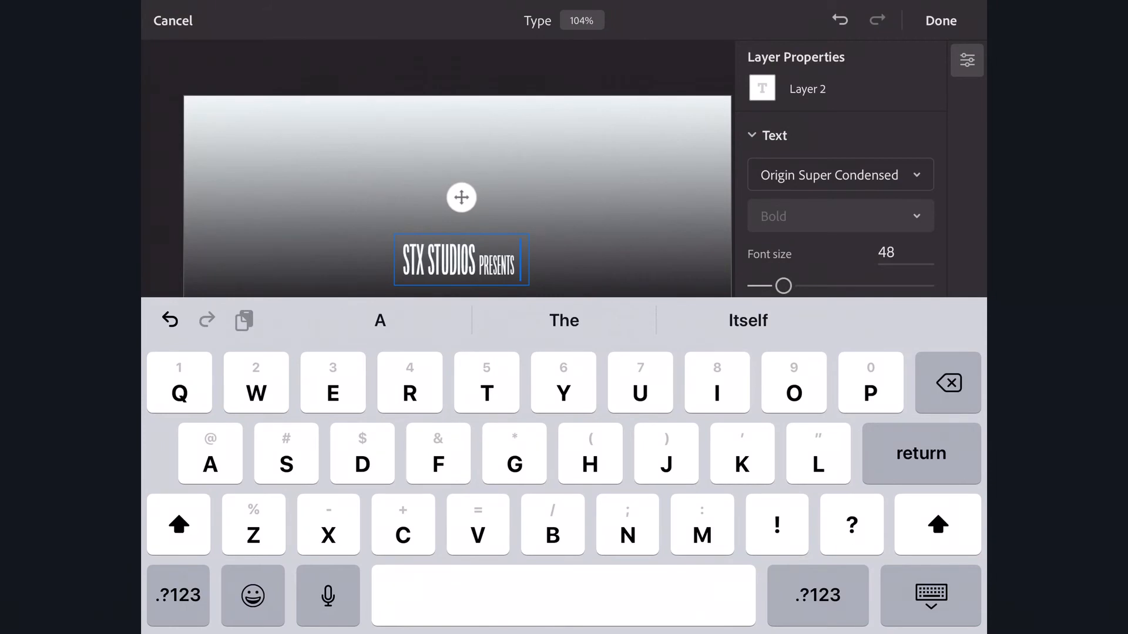
pyautogui.write('SE')
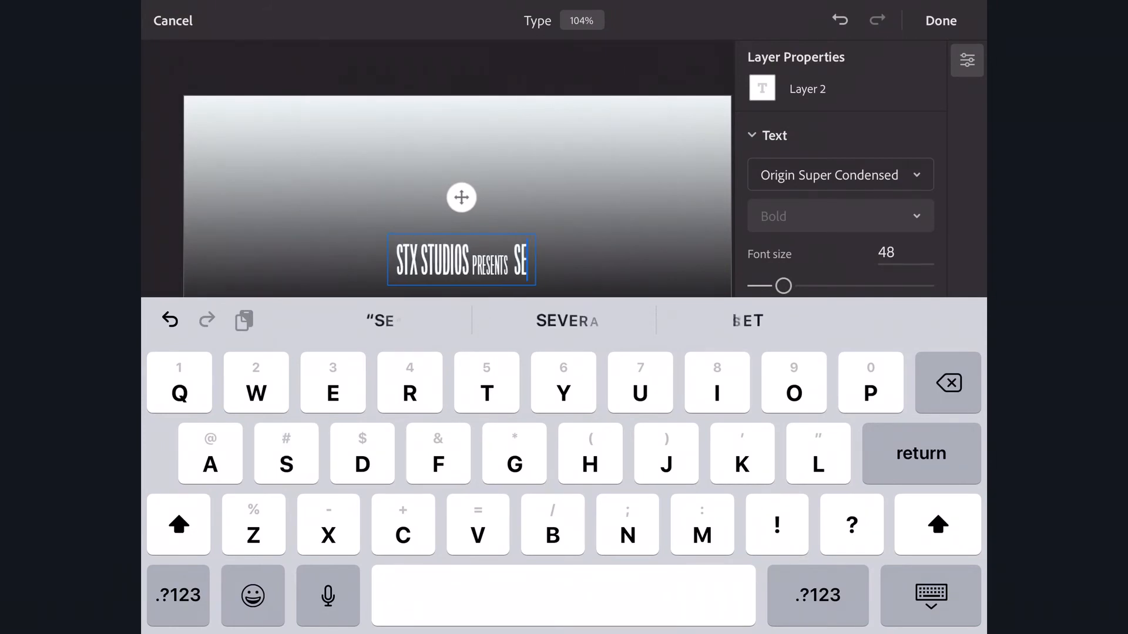
pyautogui.write('NIO')
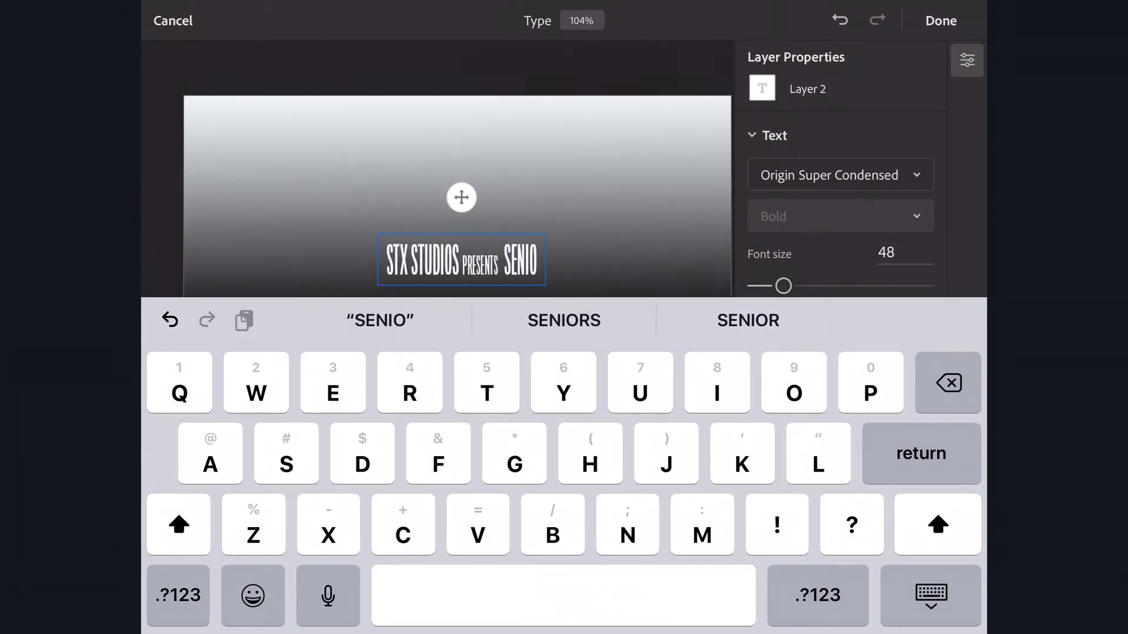
pyautogui.write('R')
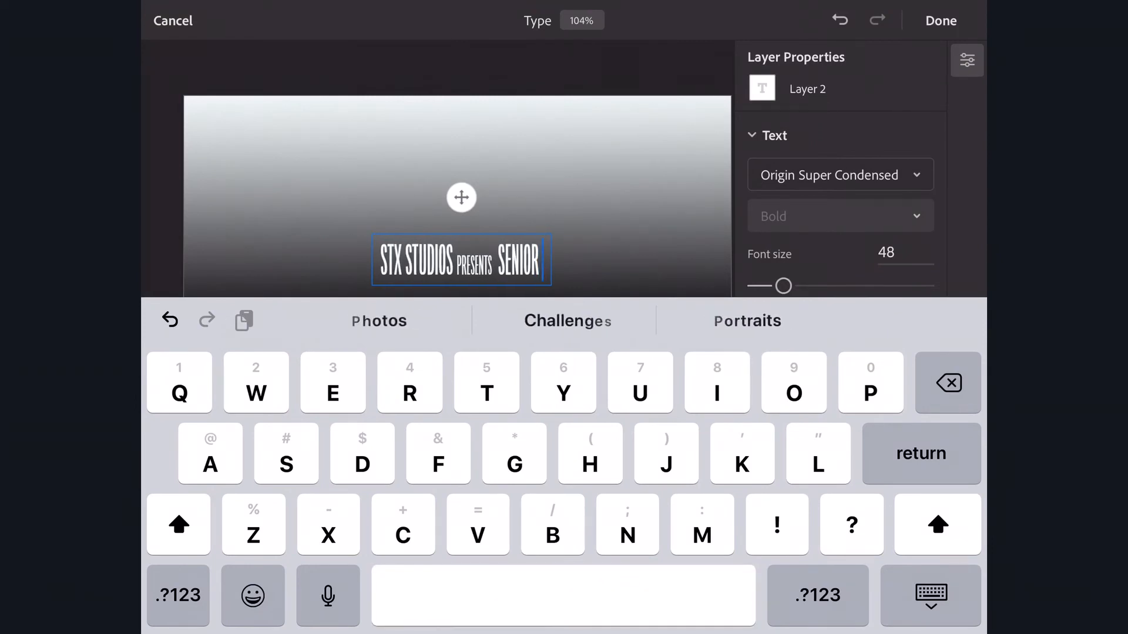
pyautogui.write('MOMENTS 2020')
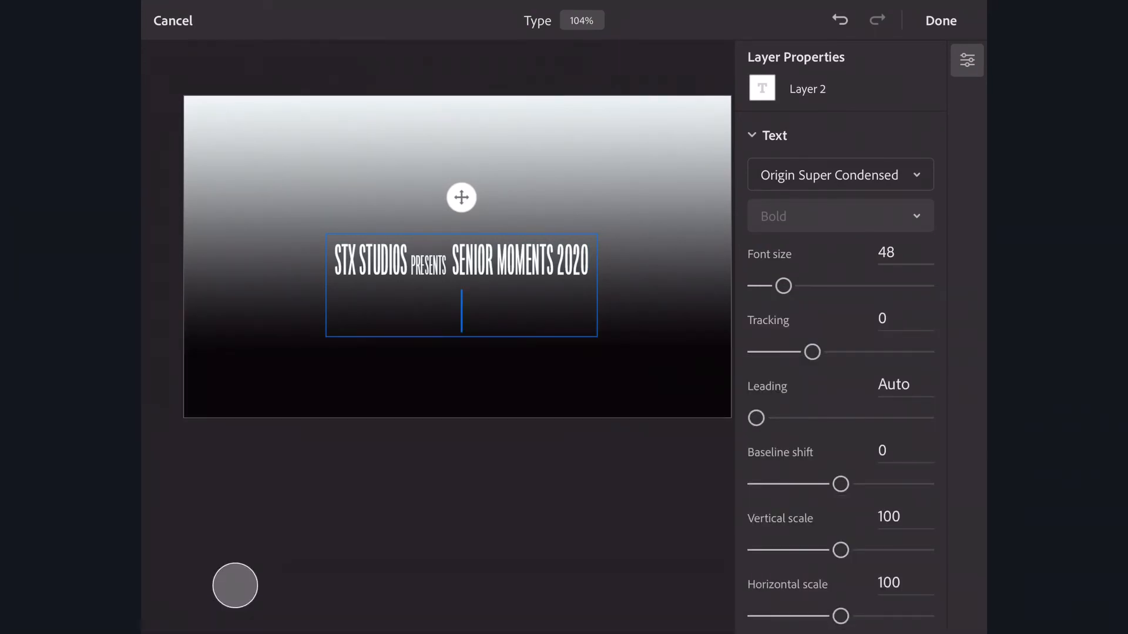
# Type STARING at size 30, then JENNIFER MARTIN at size 48 on the second line
pyautogui.click(885, 253)
pyautogui.write('30')
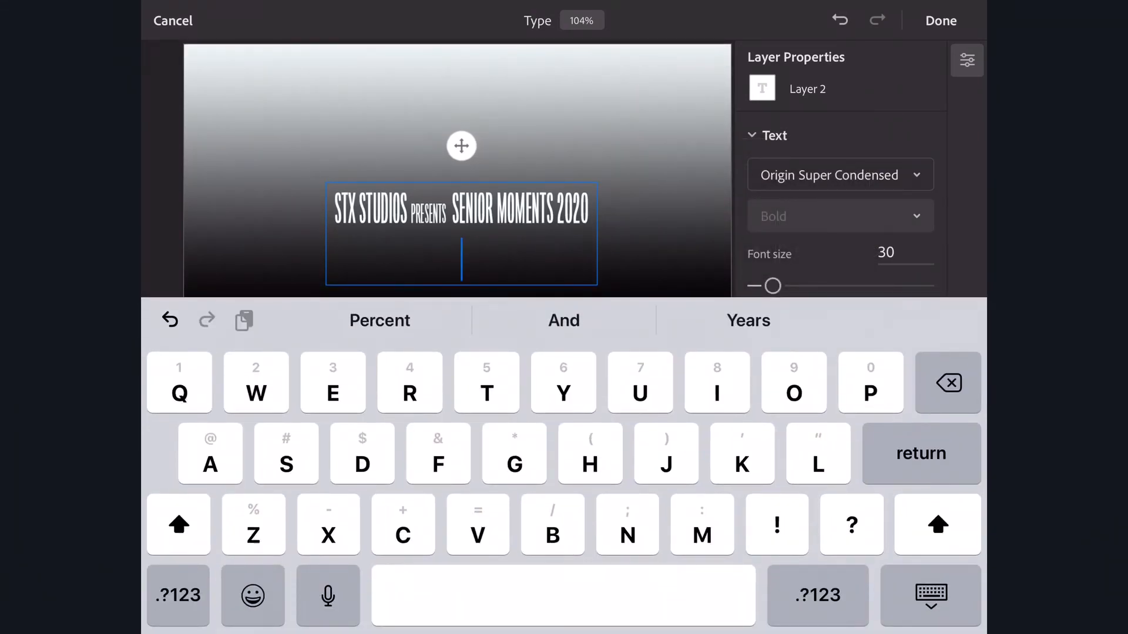
pyautogui.write('STAR')
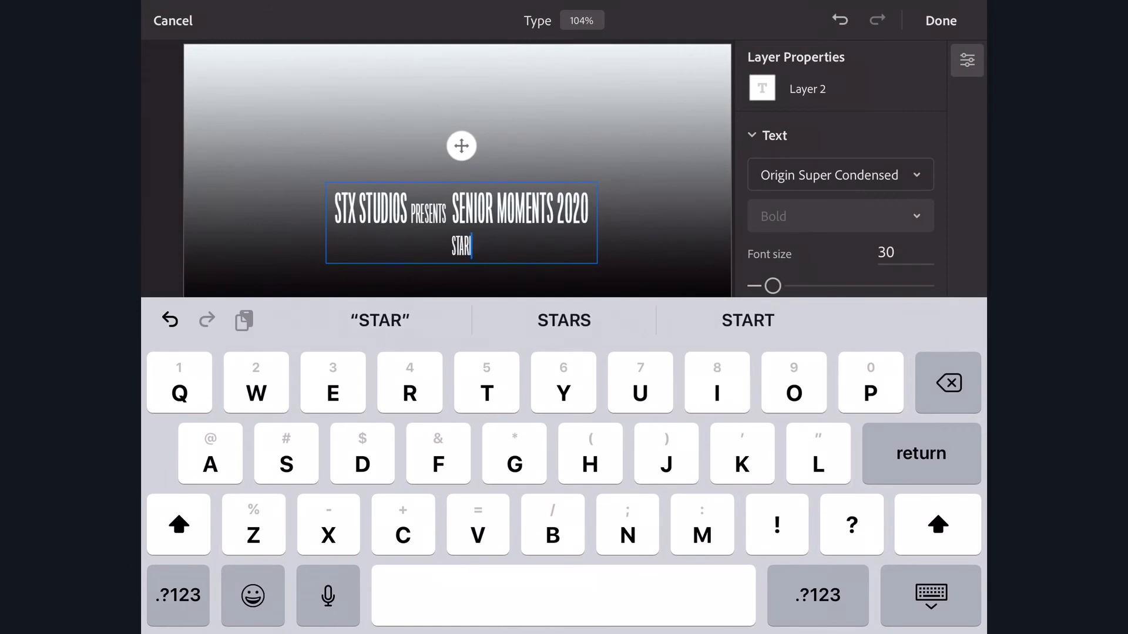
pyautogui.write('ING JEN')
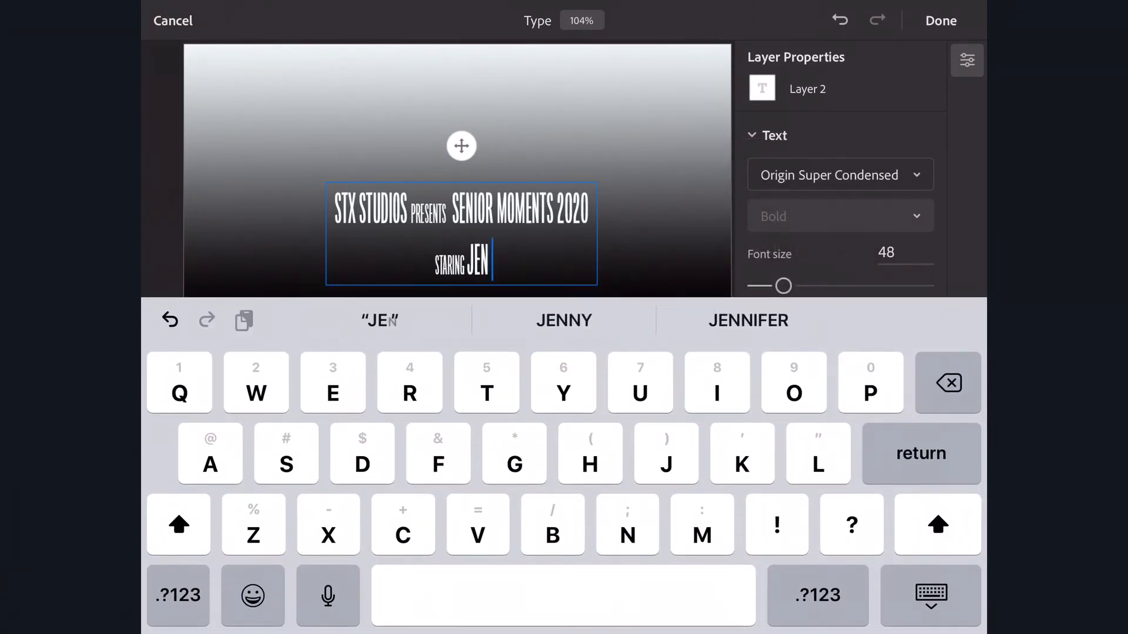
pyautogui.click(747, 320)
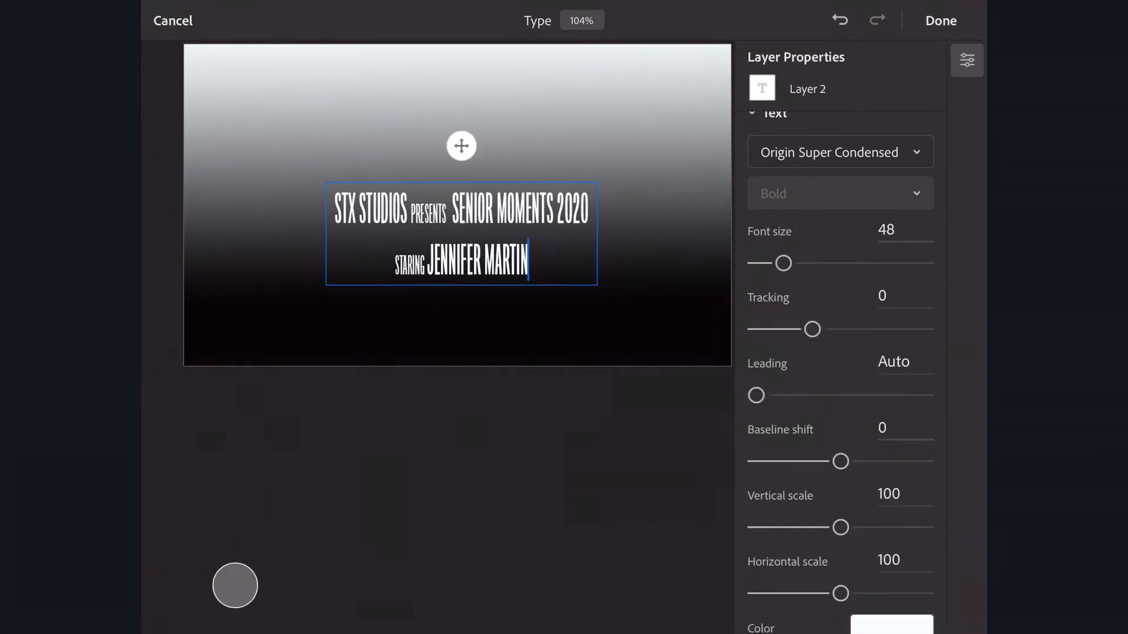
# Drag the Leading slider from Auto down to about 38.75 for both credit lines
pyautogui.moveTo(755, 395); pyautogui.dragTo(784, 395)
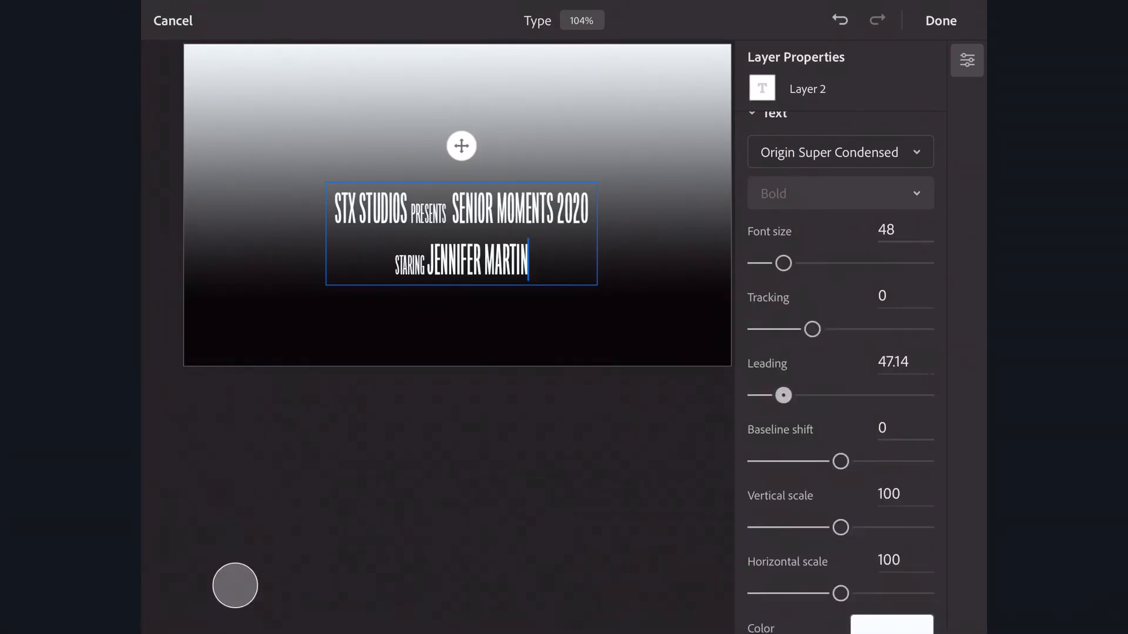
pyautogui.moveTo(784, 395); pyautogui.dragTo(760, 395)
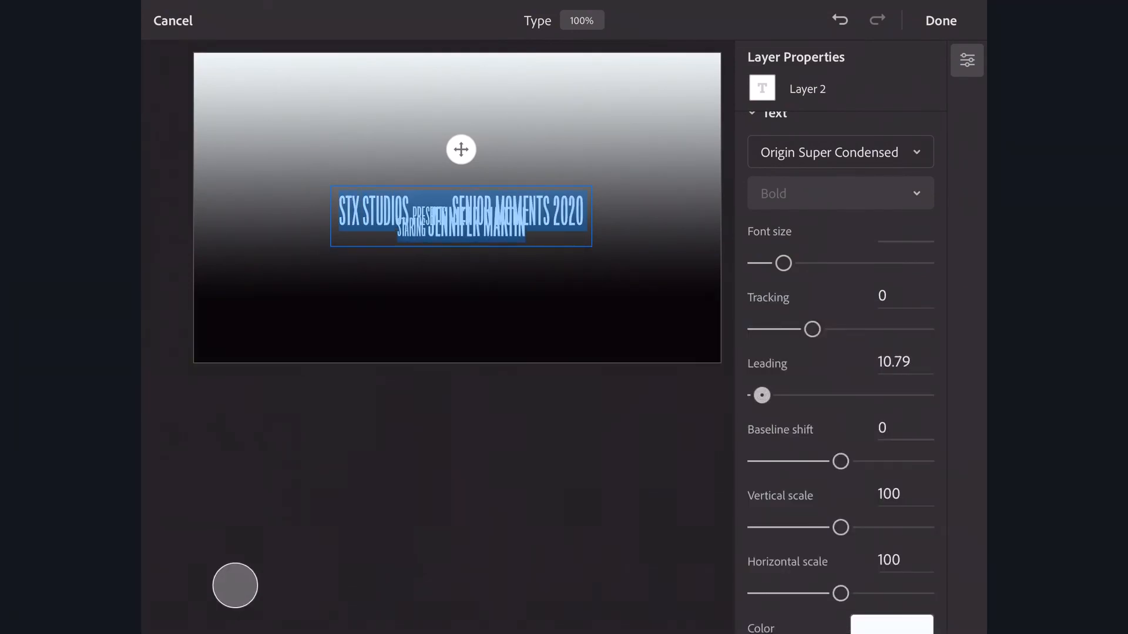
pyautogui.moveTo(760, 395); pyautogui.dragTo(771, 394)
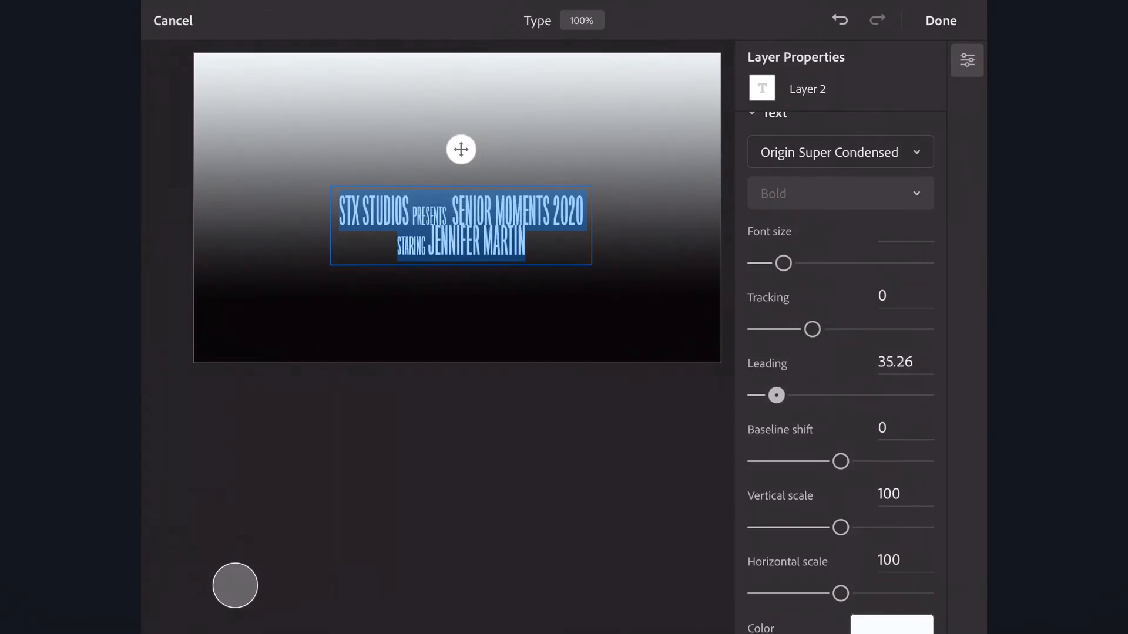
pyautogui.moveTo(775, 395); pyautogui.dragTo(783, 395)
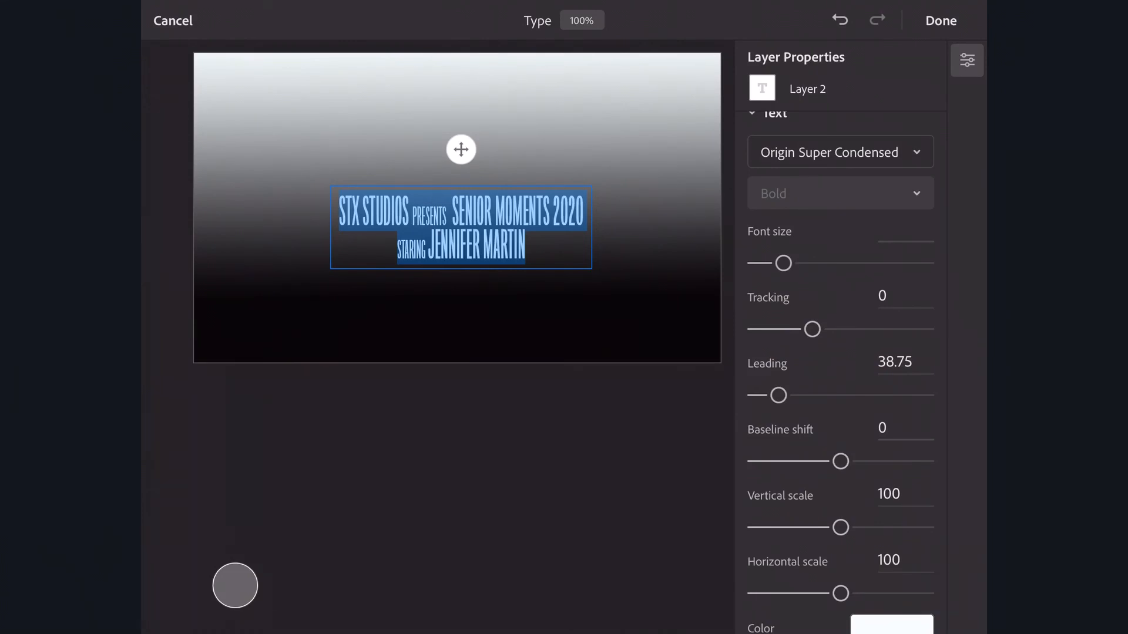
pyautogui.click(939, 20)
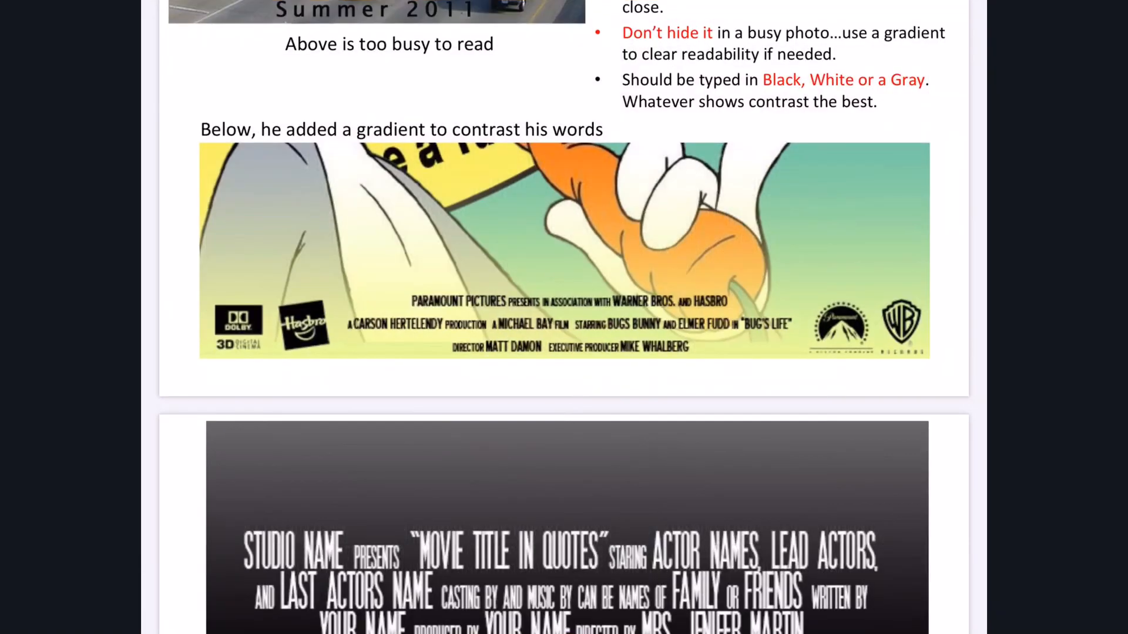
pyautogui.scroll(-3)
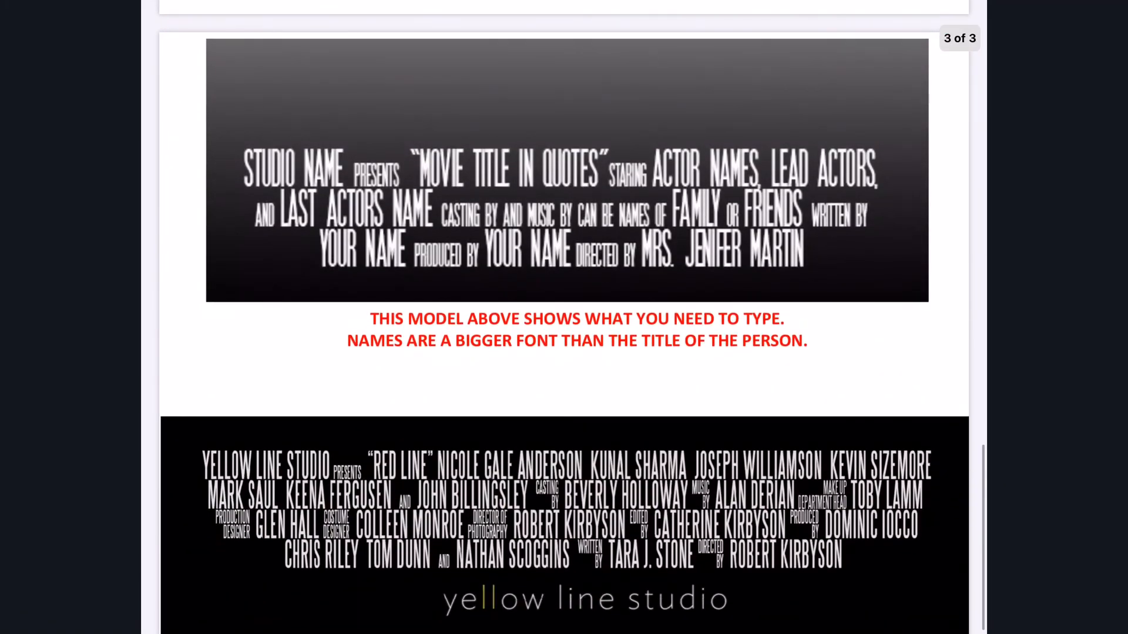